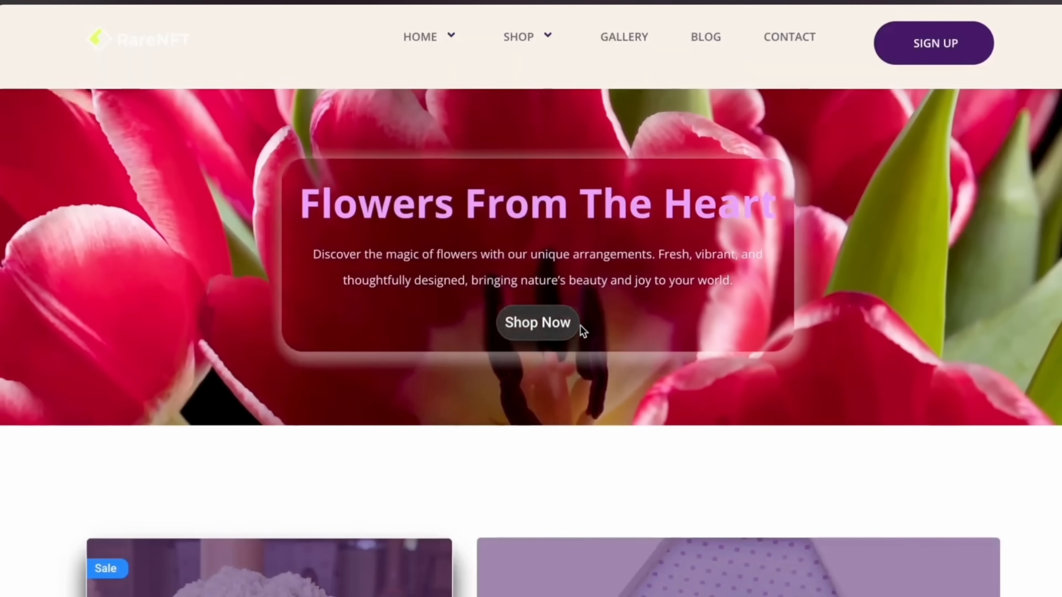
- Scroll down the RareNFT flower demo page past its glass hero banner
scroll("down", 3)
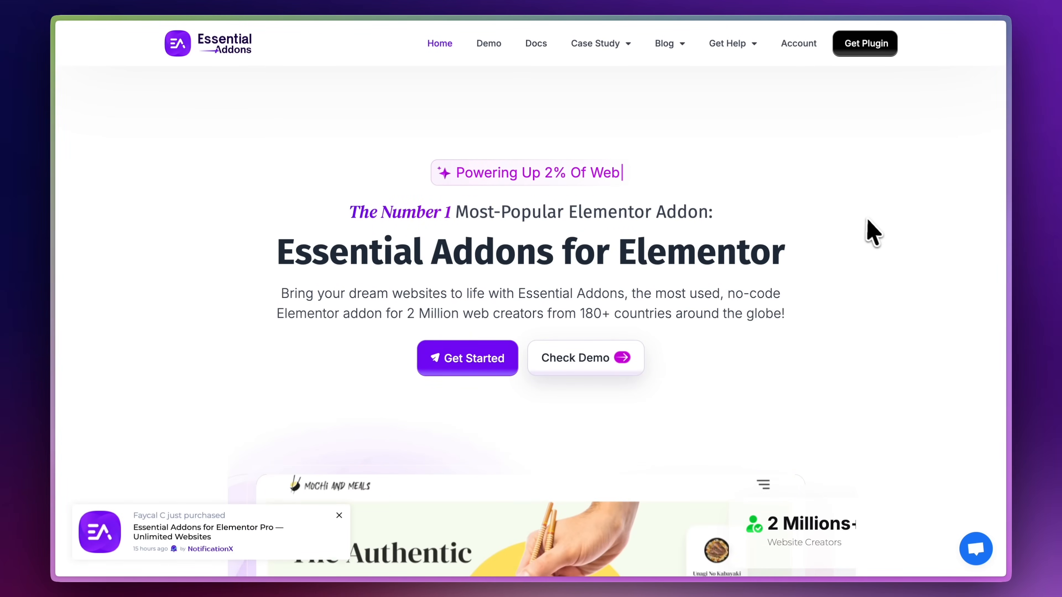
- Reach the 95+ Widgets section and choose the Dynamic Content Elements category
scroll("down", 3)
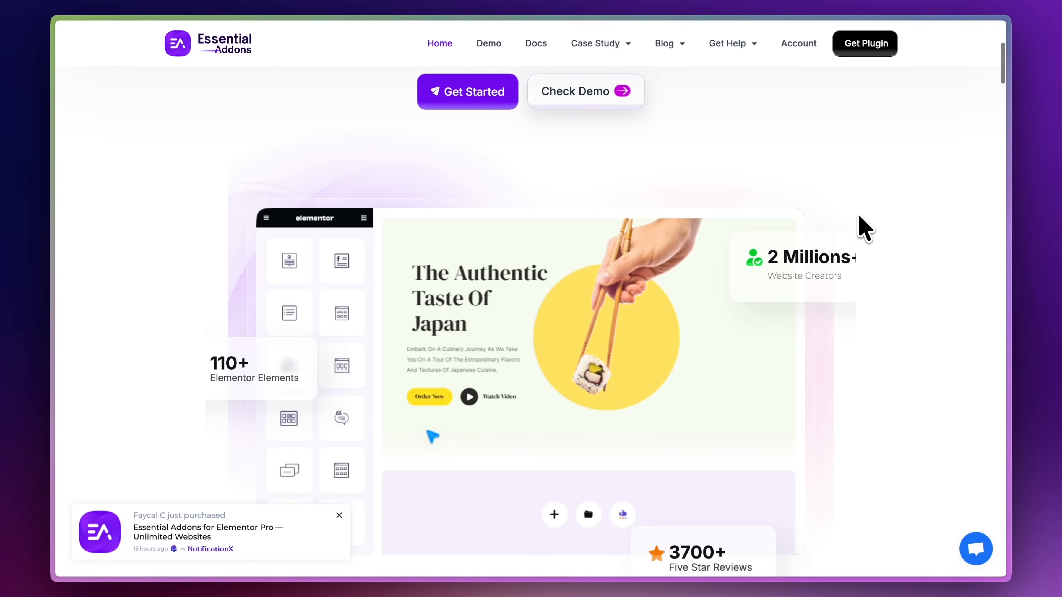
scroll("down", 3)
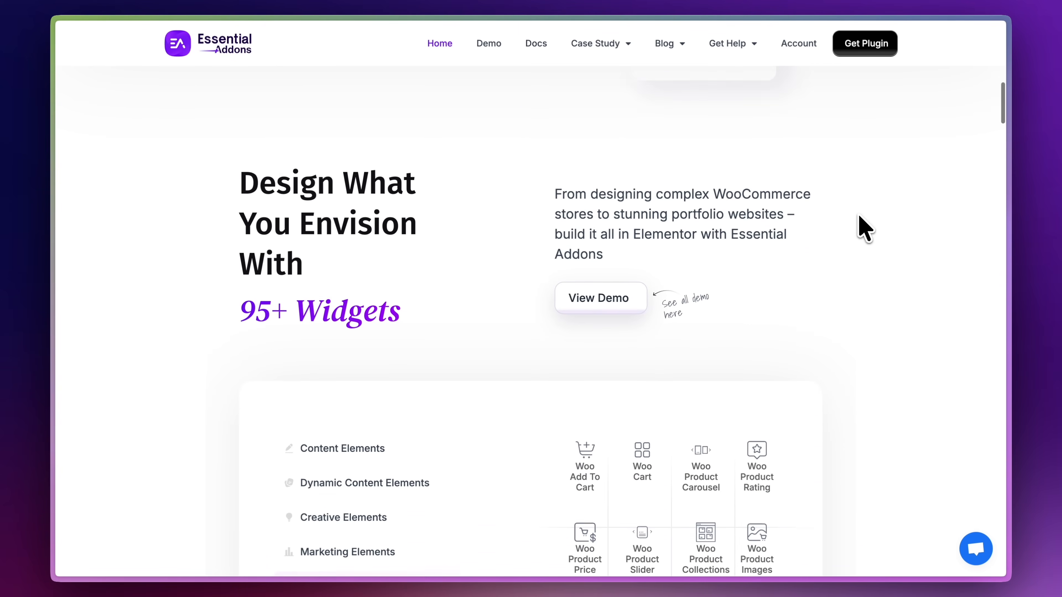
scroll("down", 3)
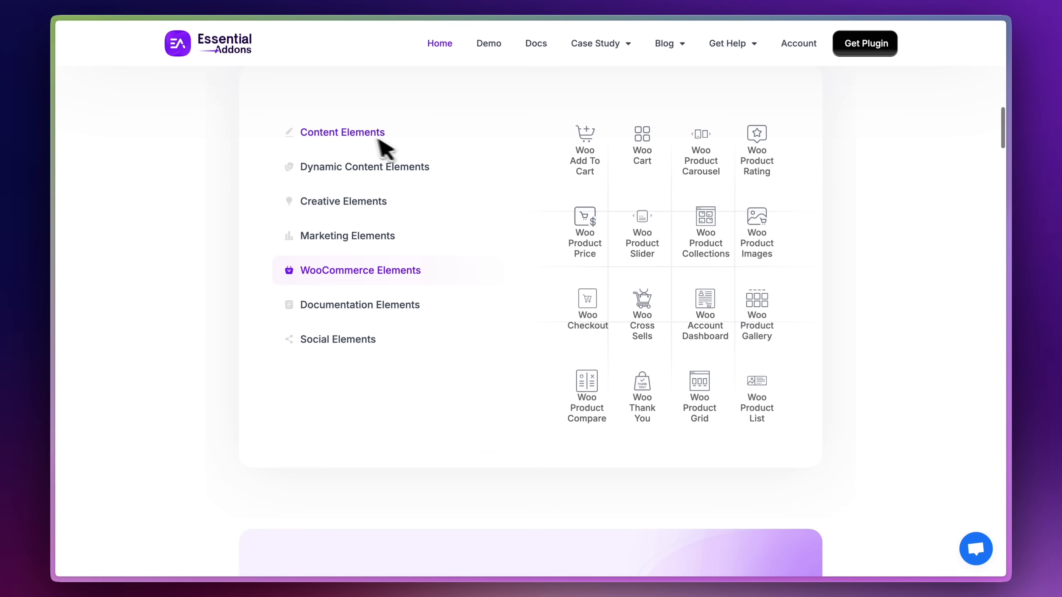
left_click(364, 167)
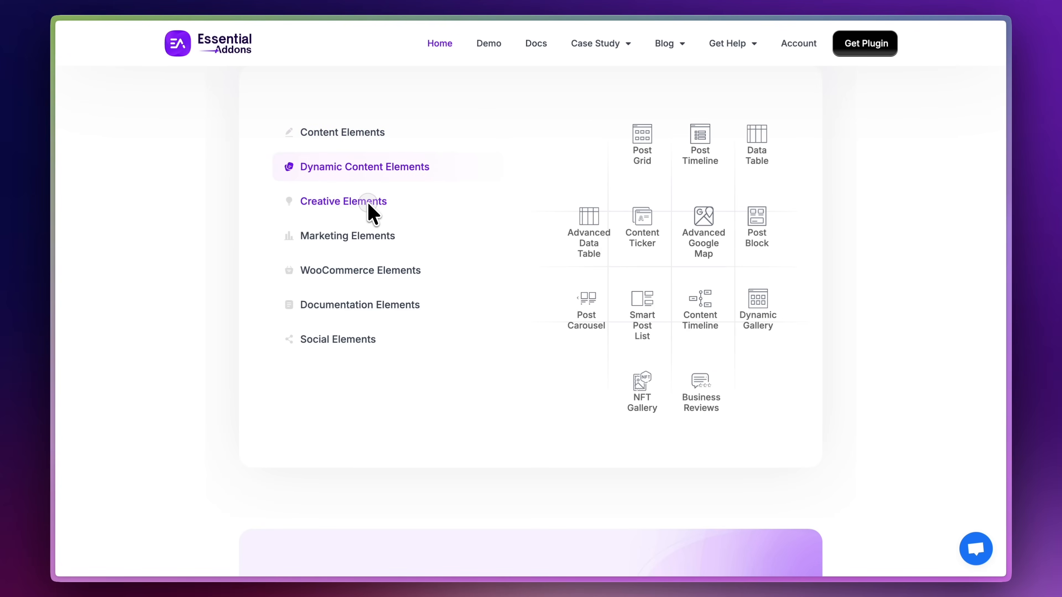
left_click(361, 271)
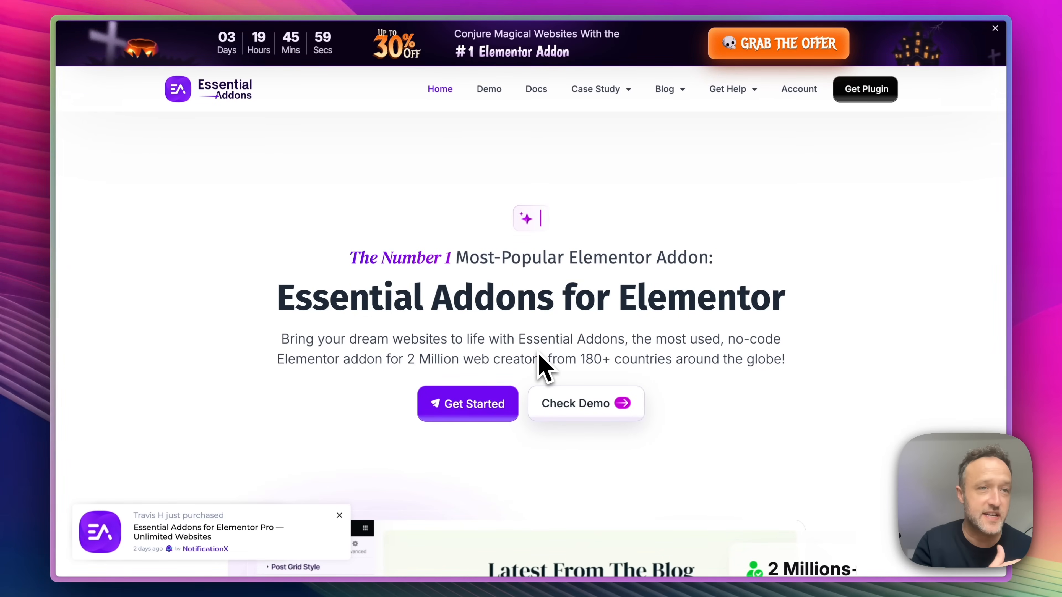
type("Powering Up 2% Of Web")
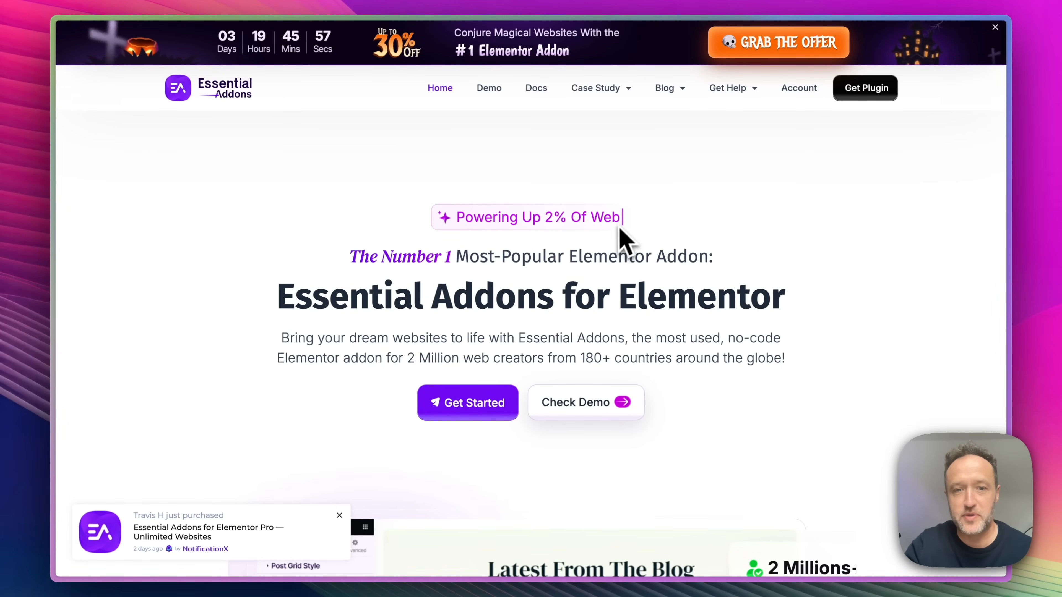
scroll("down", 3)
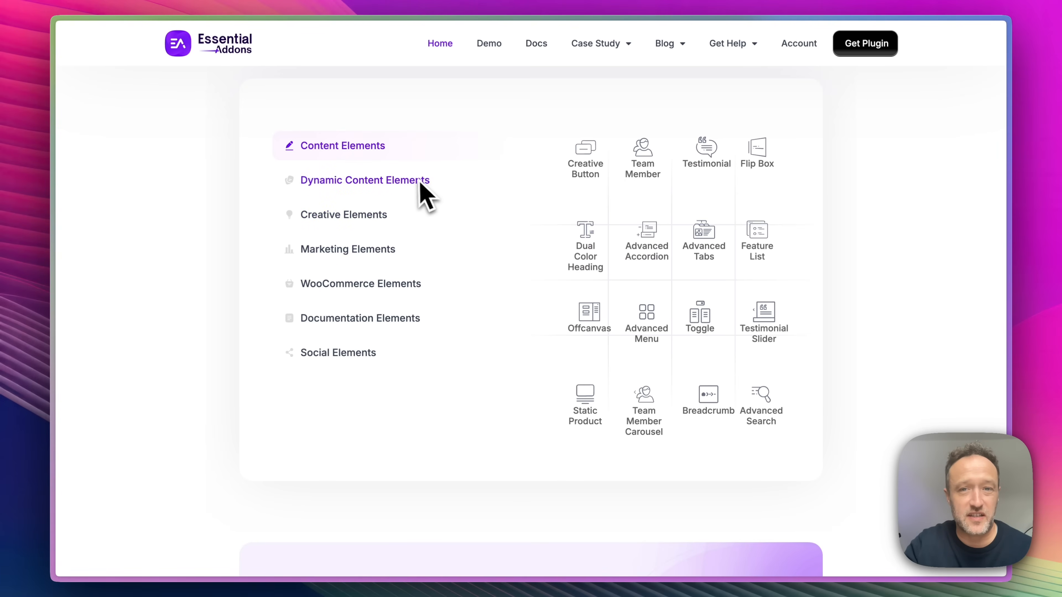
mouse_move(374, 193)
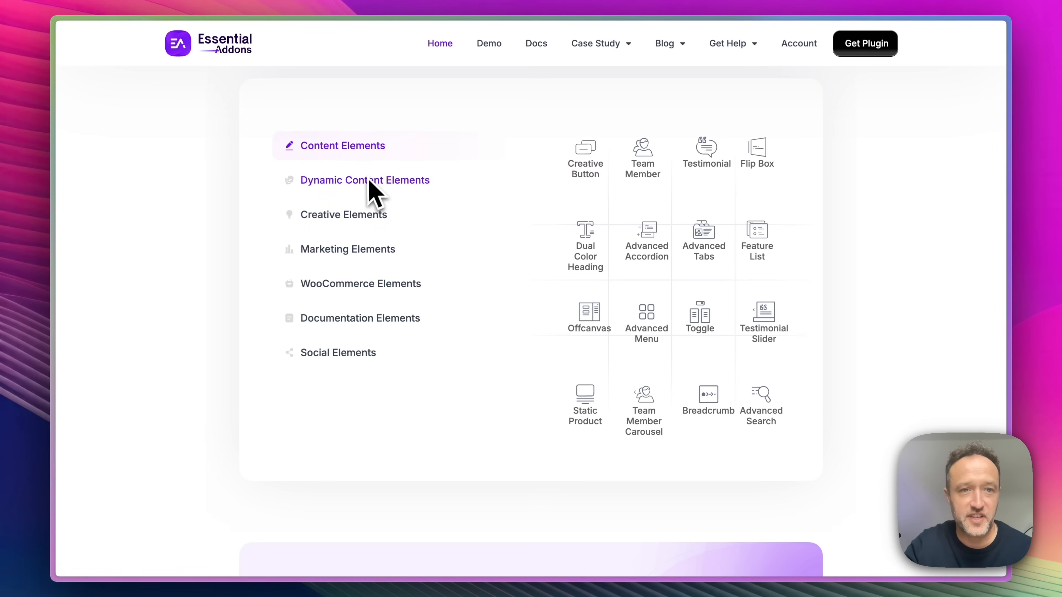
left_click(343, 208)
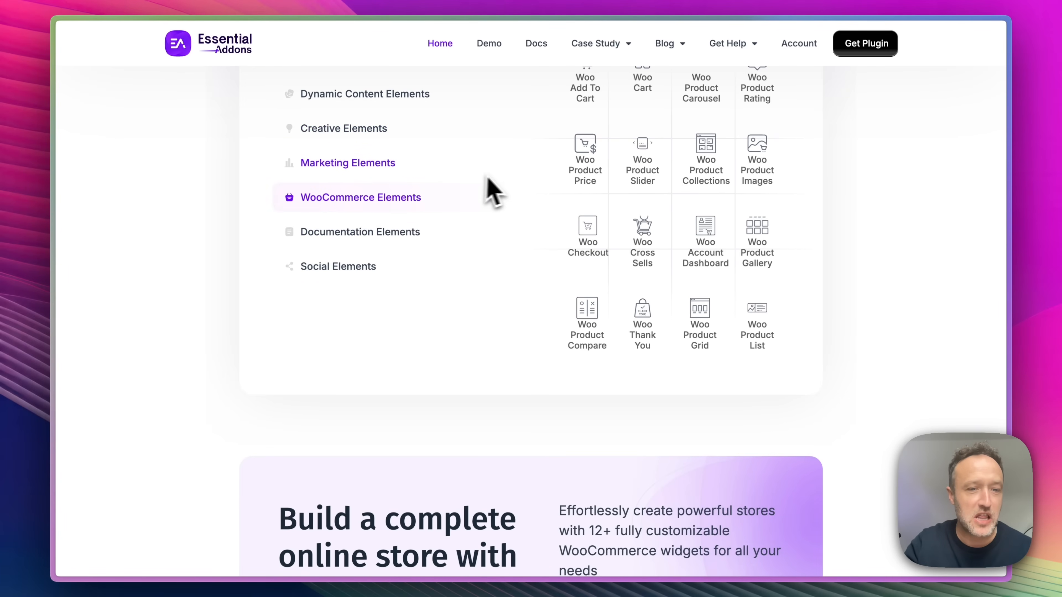
scroll("down", 3)
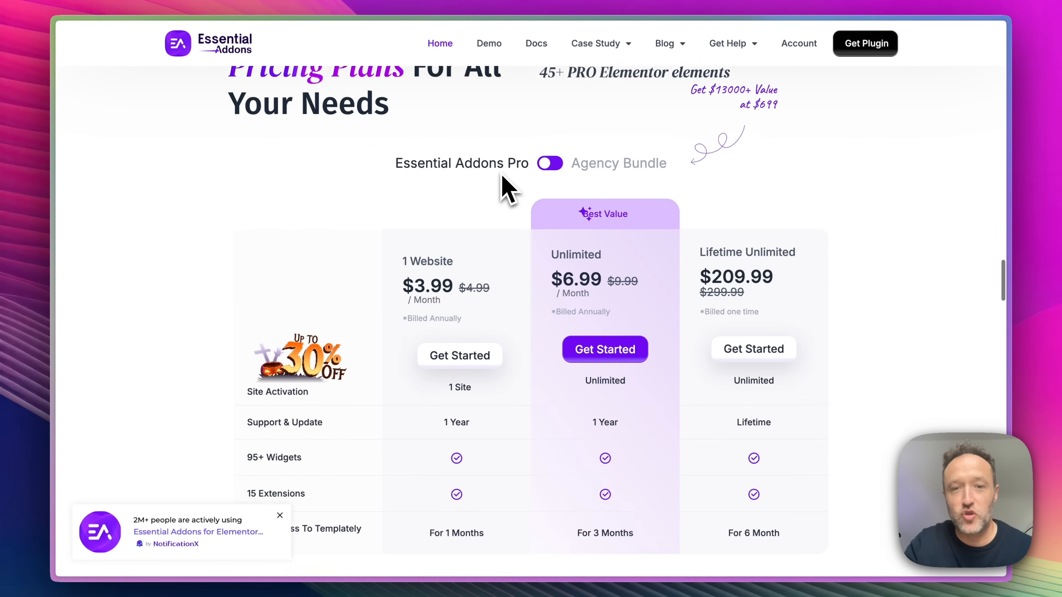
scroll("down", 3)
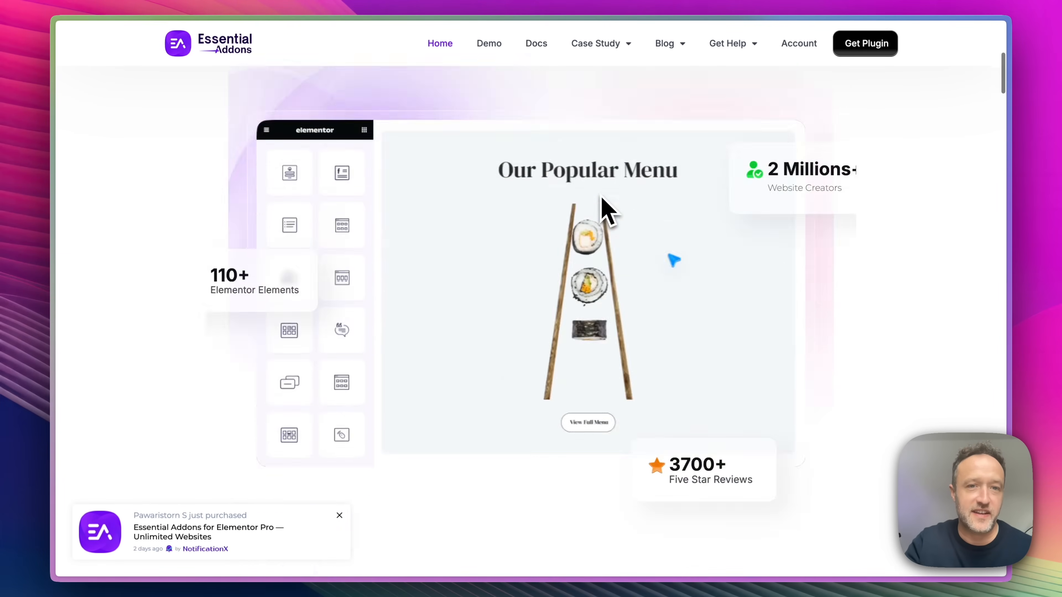
scroll("up", 3)
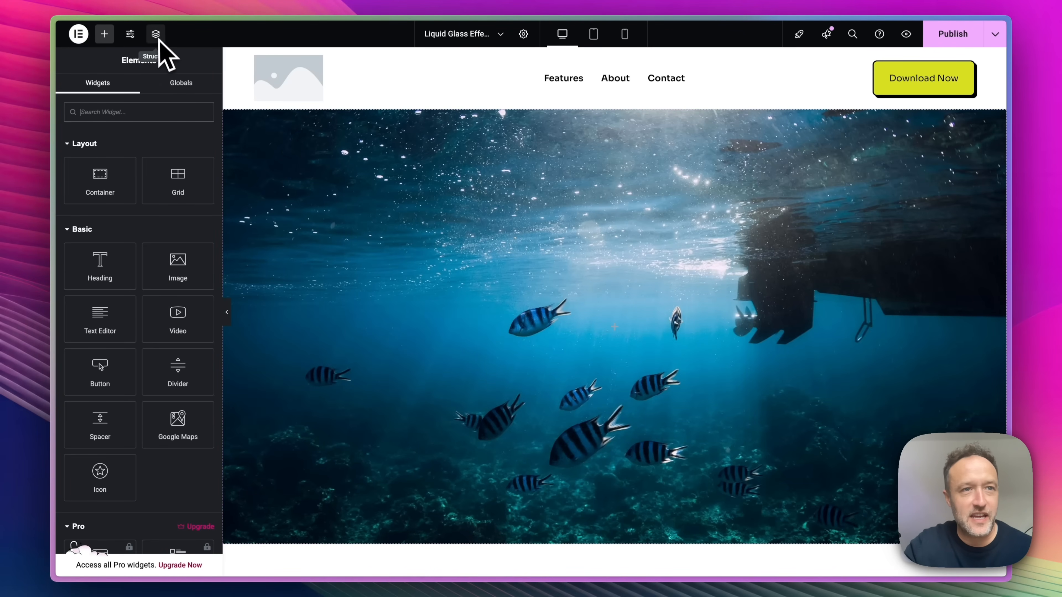
- Show the Structure navigator and search 'inf' to place the Info Box widget in the container
left_click(155, 33)
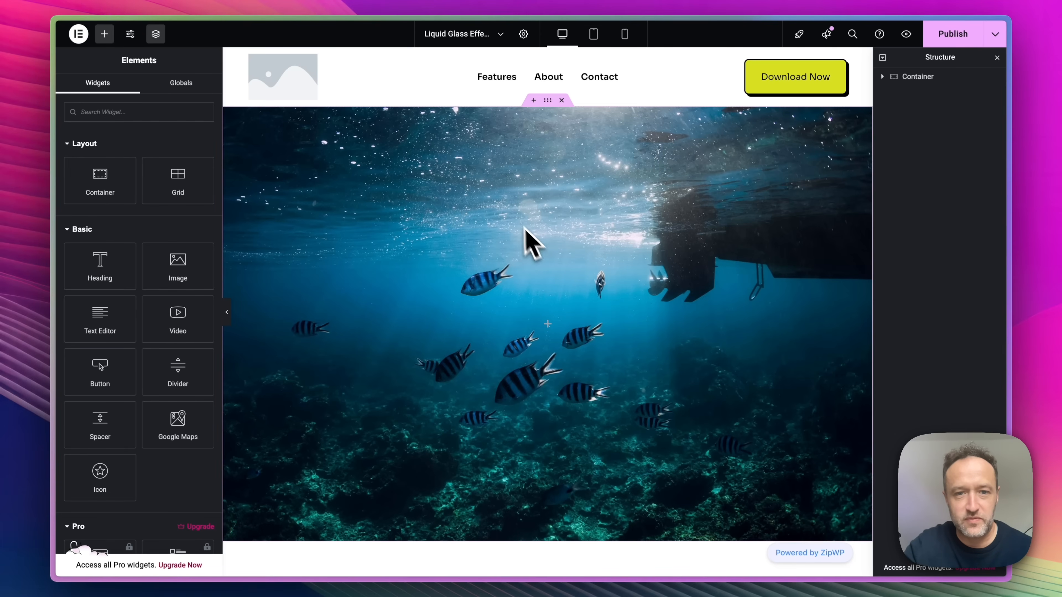
mouse_move(556, 264)
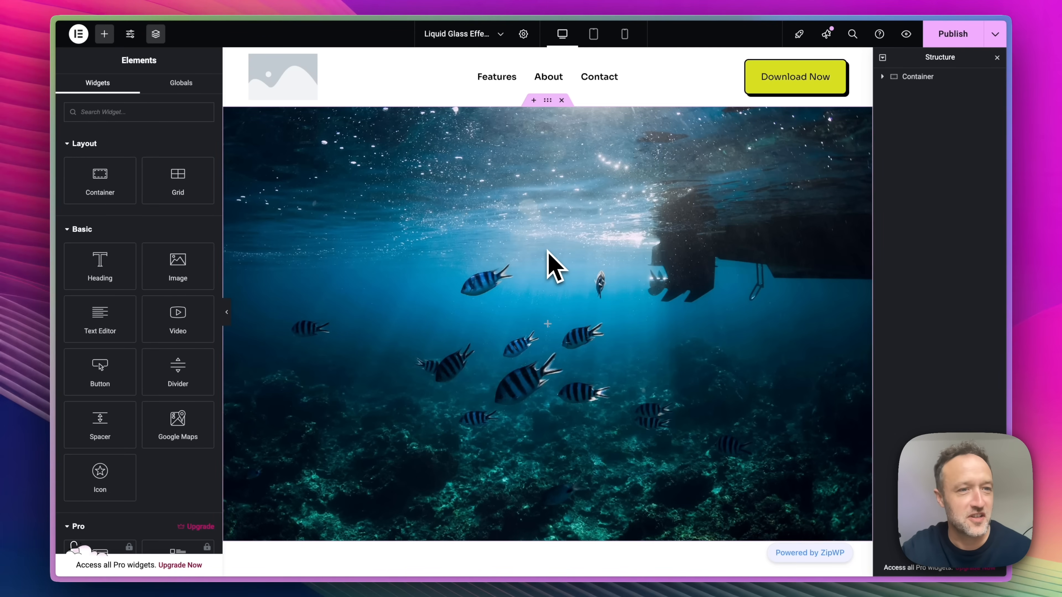
mouse_move(332, 321)
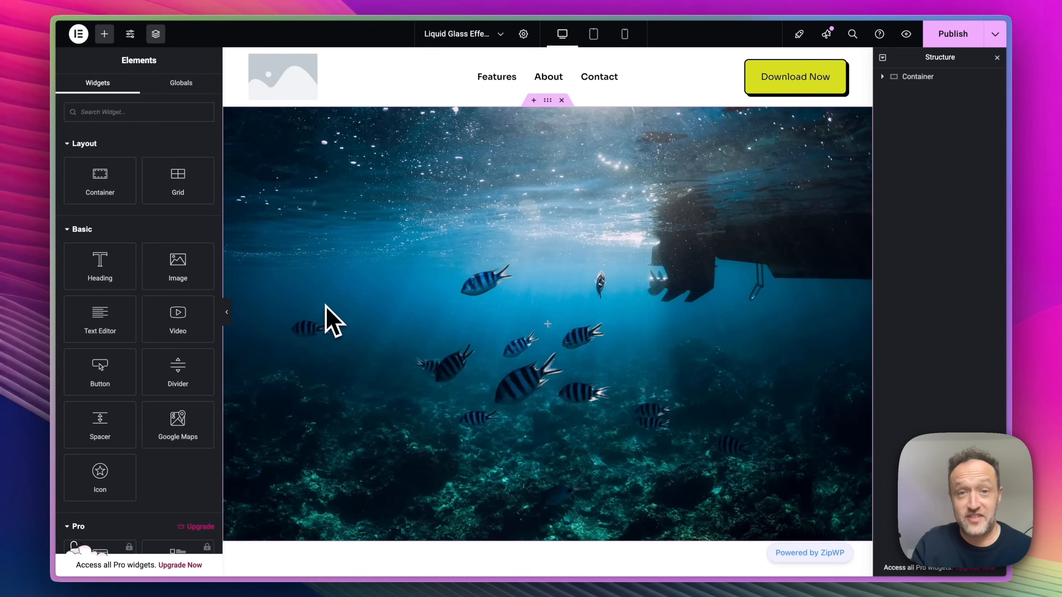
mouse_move(125, 132)
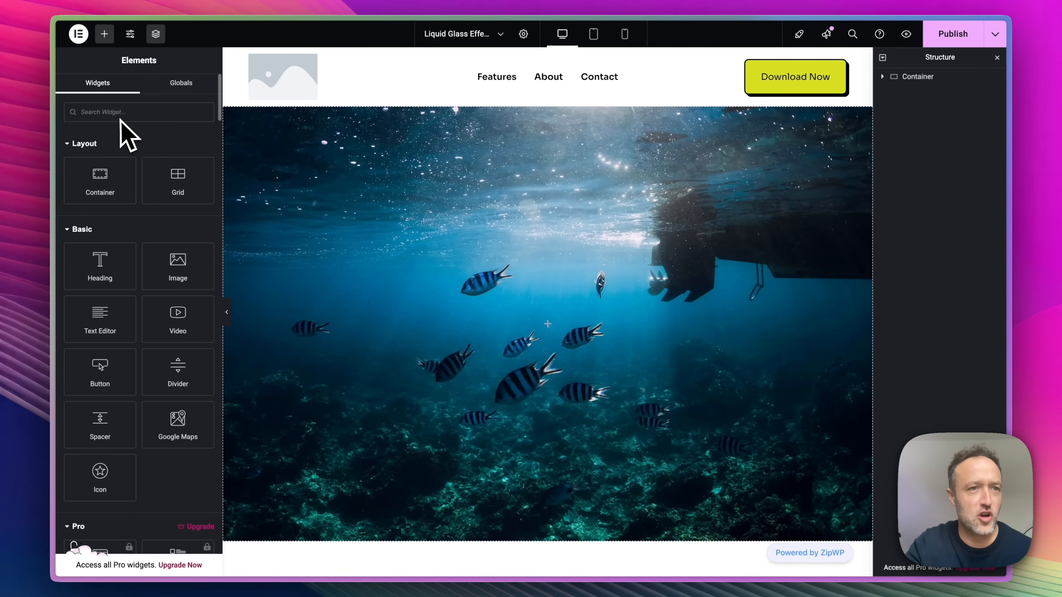
type("inf")
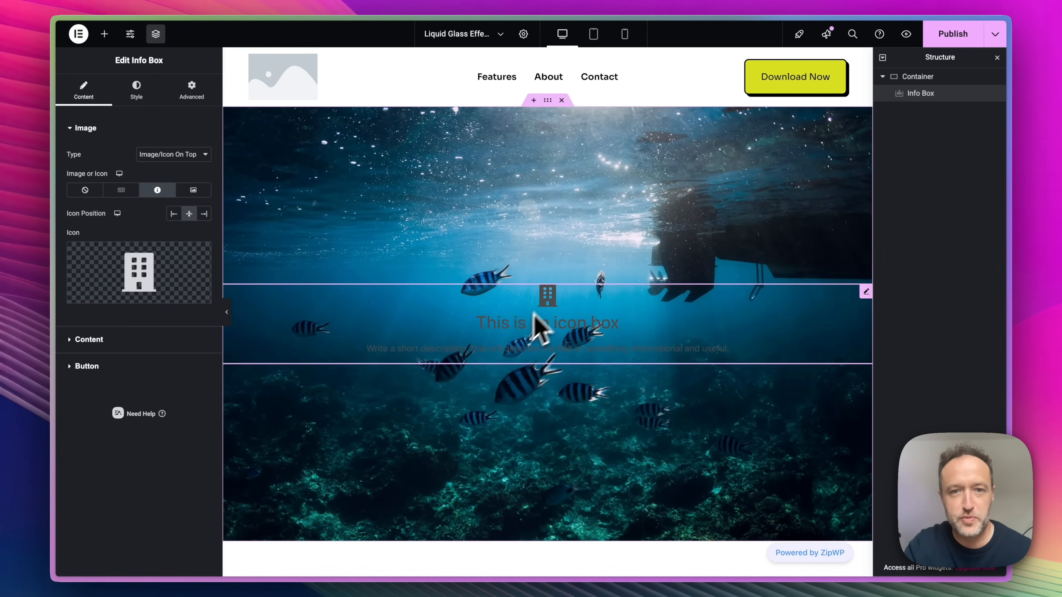
mouse_move(596, 345)
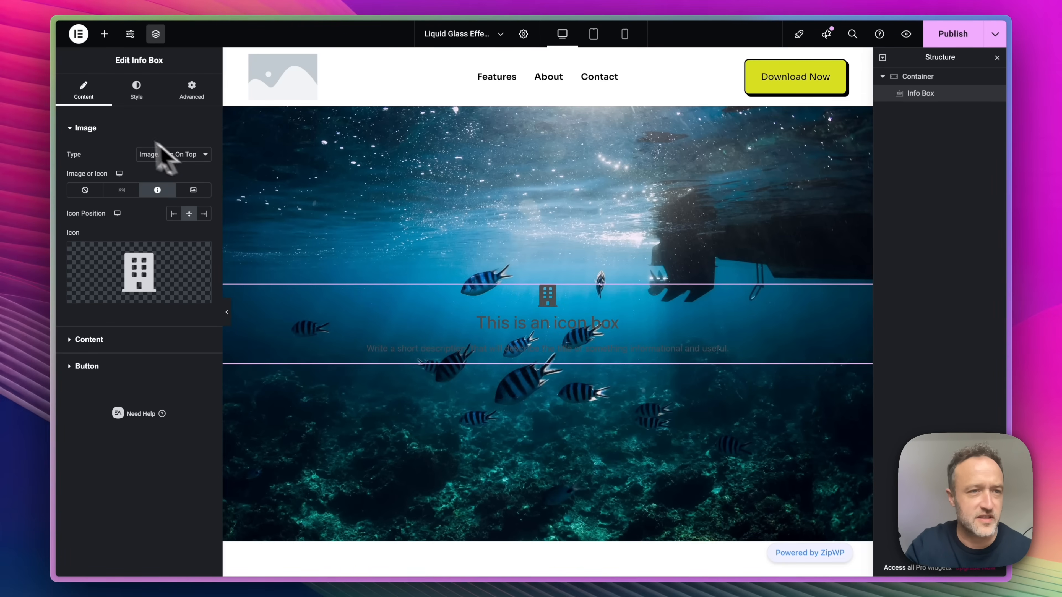
- Set the Info Box icon colour to white, checking its hover colour and clearing it
left_click(136, 90)
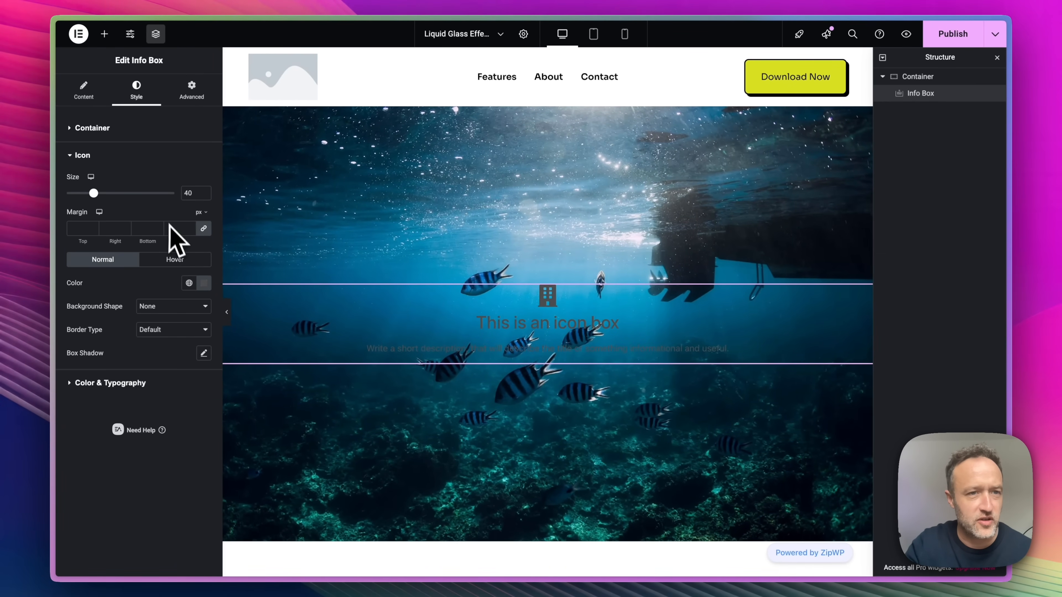
left_click(190, 282)
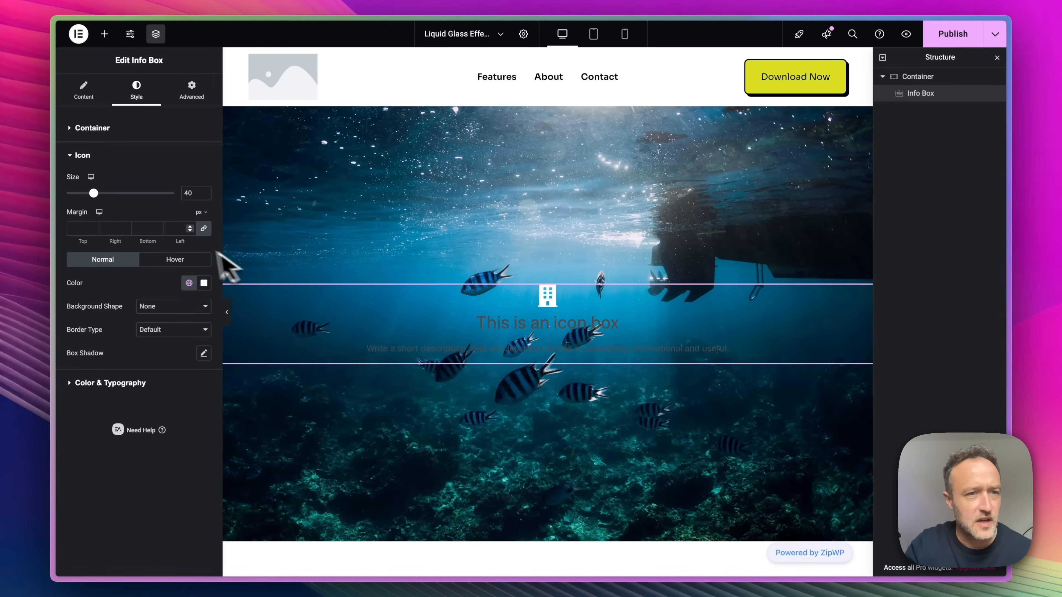
left_click(175, 260)
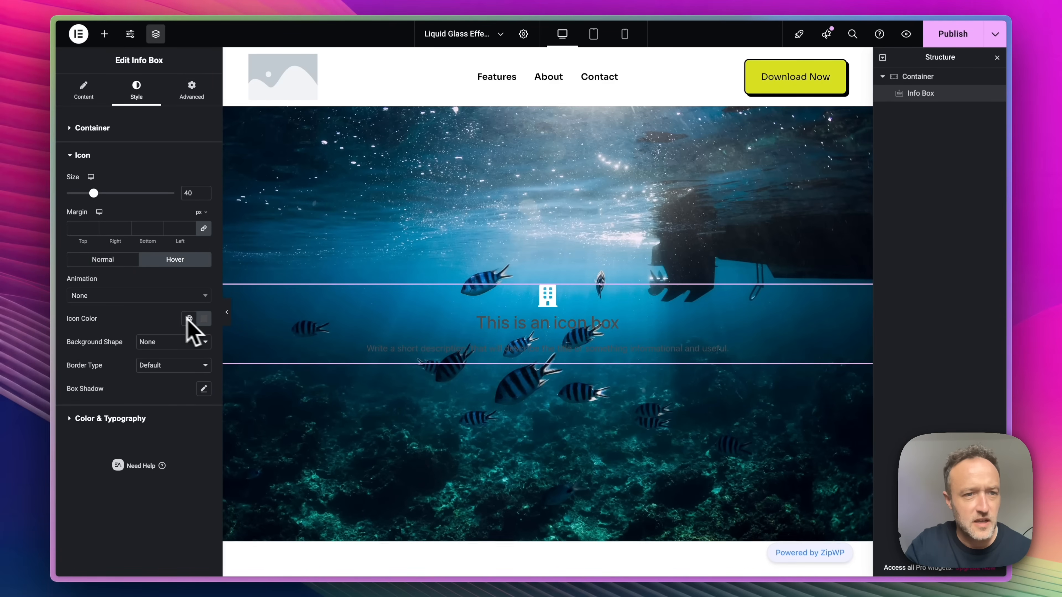
left_click(190, 319)
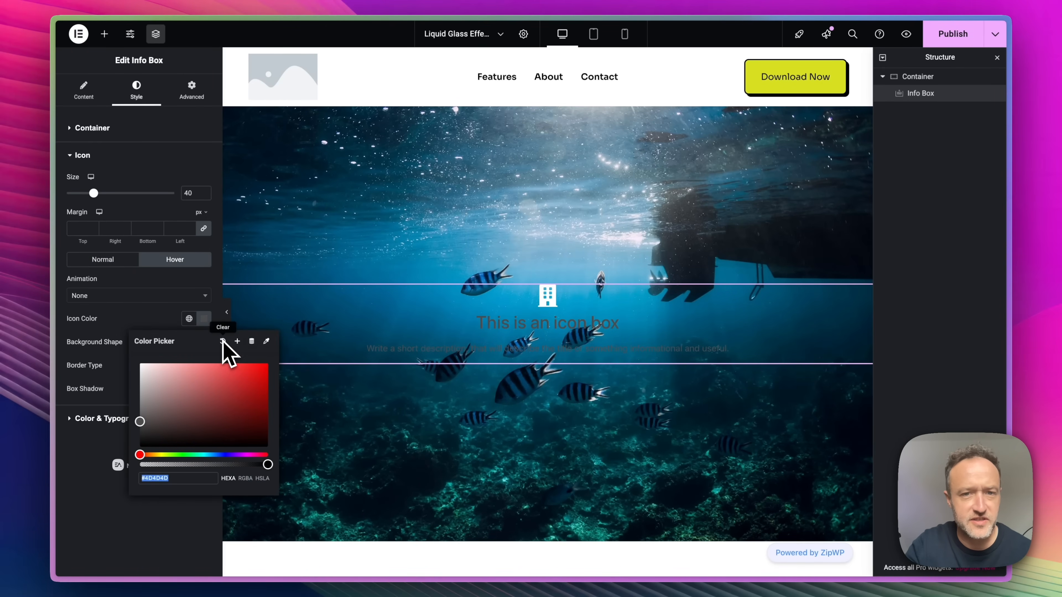
left_click(222, 340)
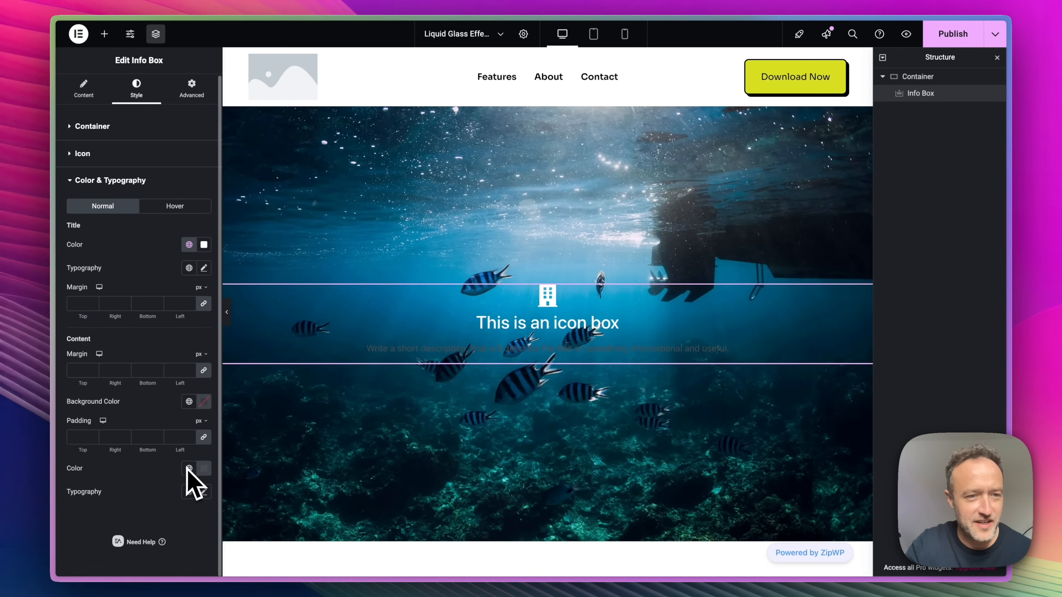
- Choose a colour for the info box description text
left_click(189, 468)
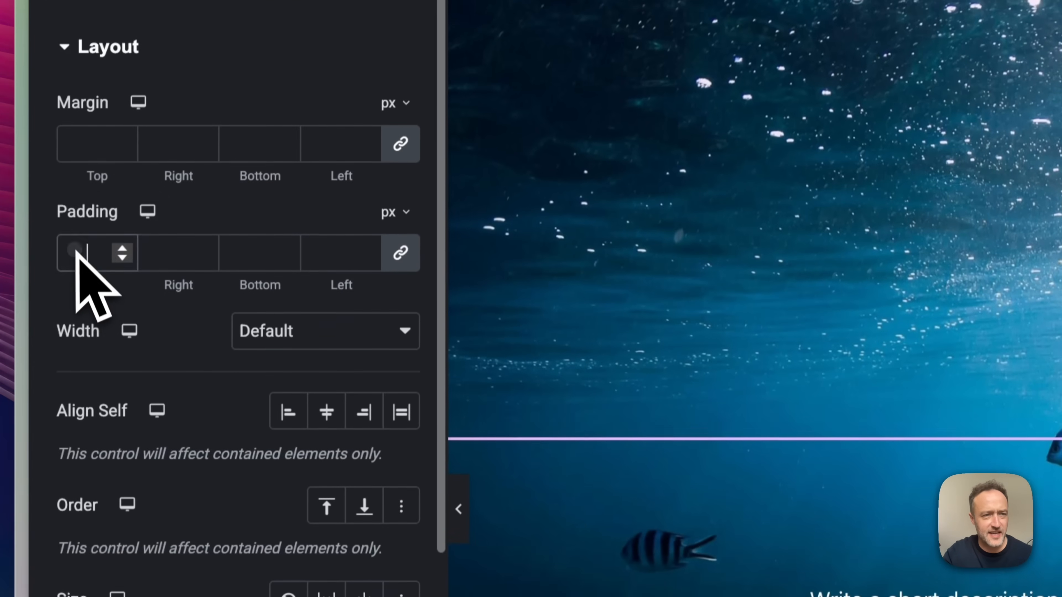
- Set padding, give the info box a custom width of about 50%, and center it horizontally
type("30")
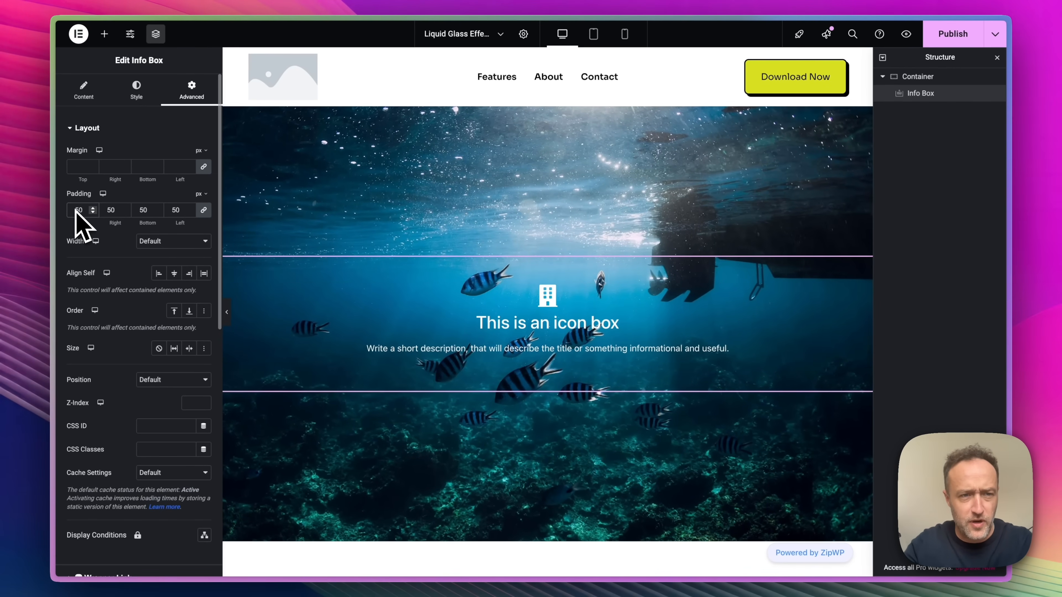
left_click(173, 241)
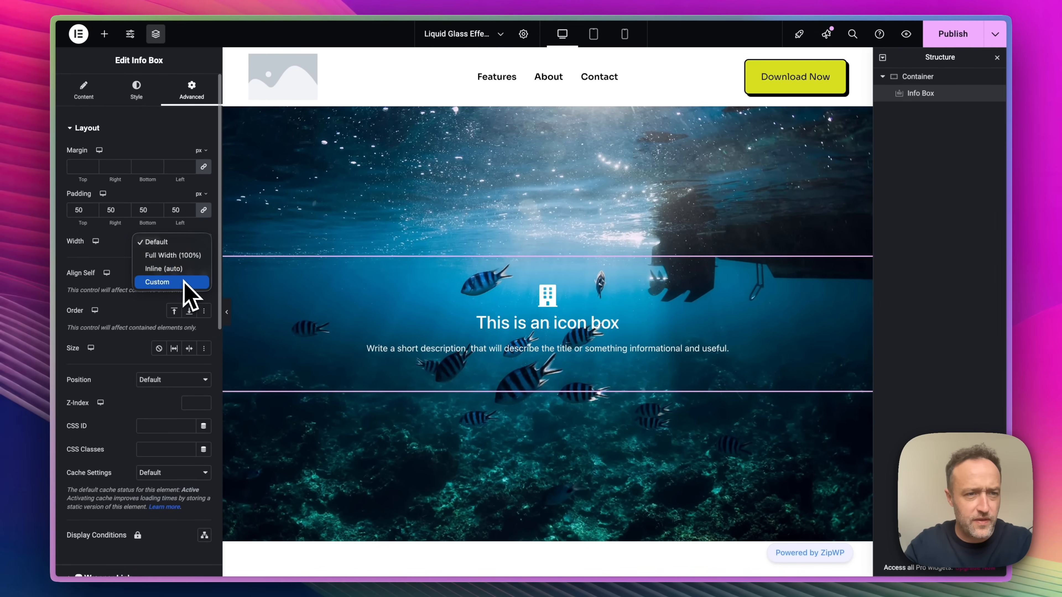
left_click(157, 281)
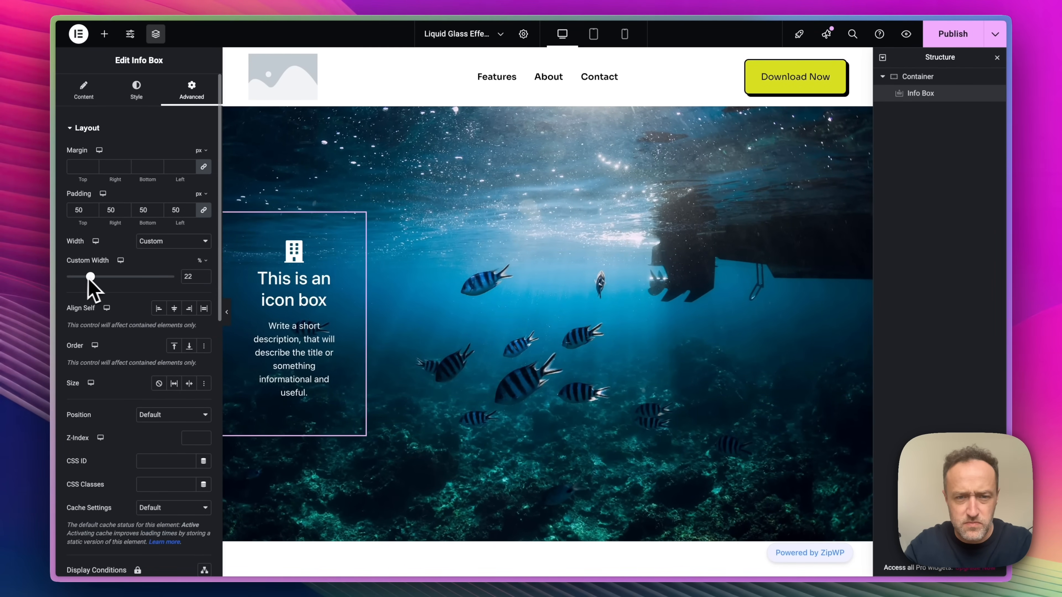
left_click_drag(91, 277, 127, 276)
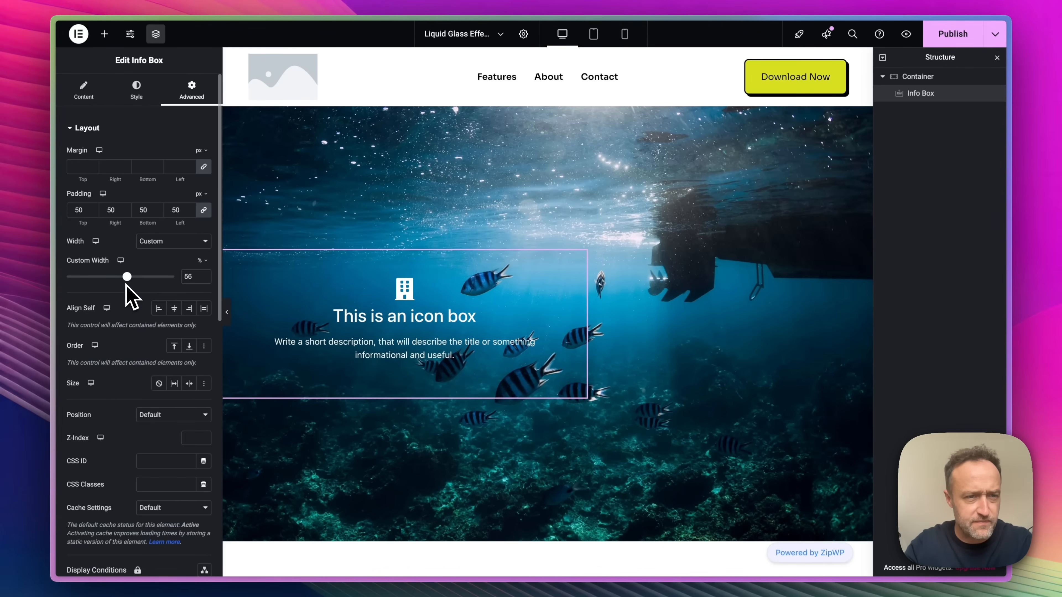
left_click_drag(127, 277, 121, 276)
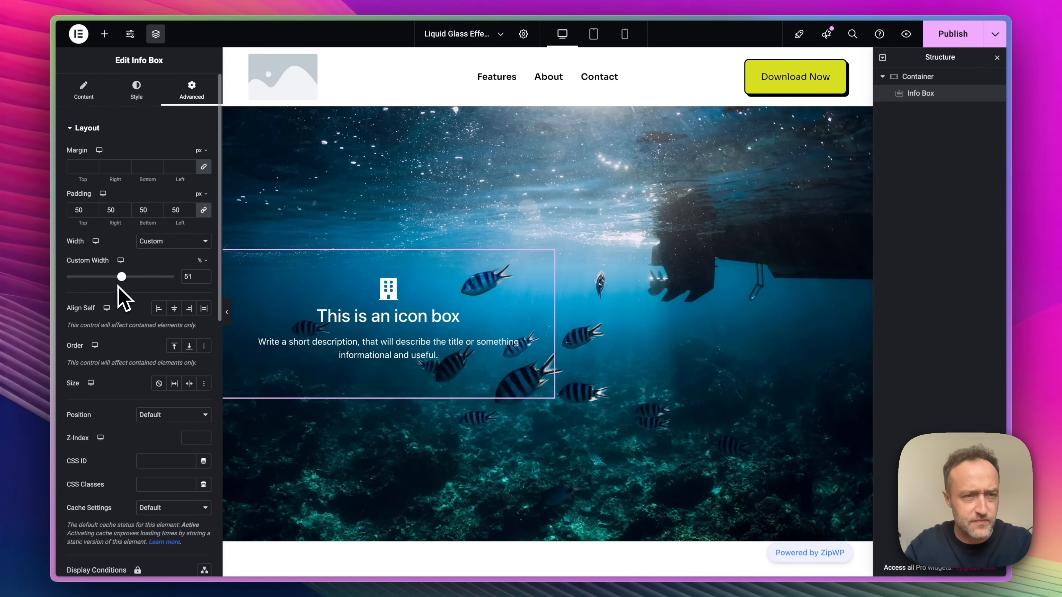
left_click(174, 308)
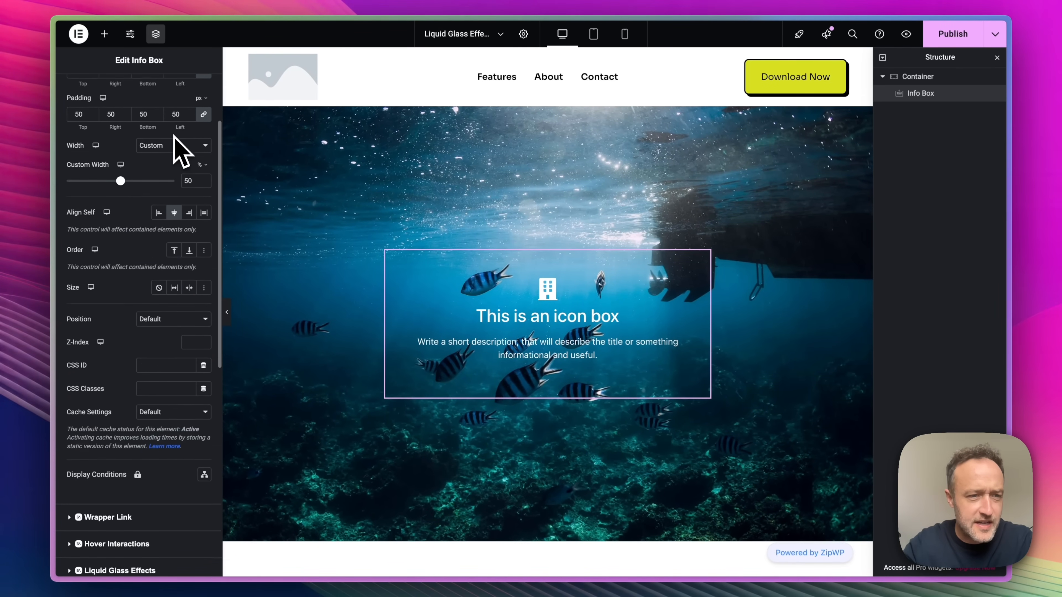
- Expand the Info Box's Liquid Glass Effects section and toggle the effect on
scroll("down", 3)
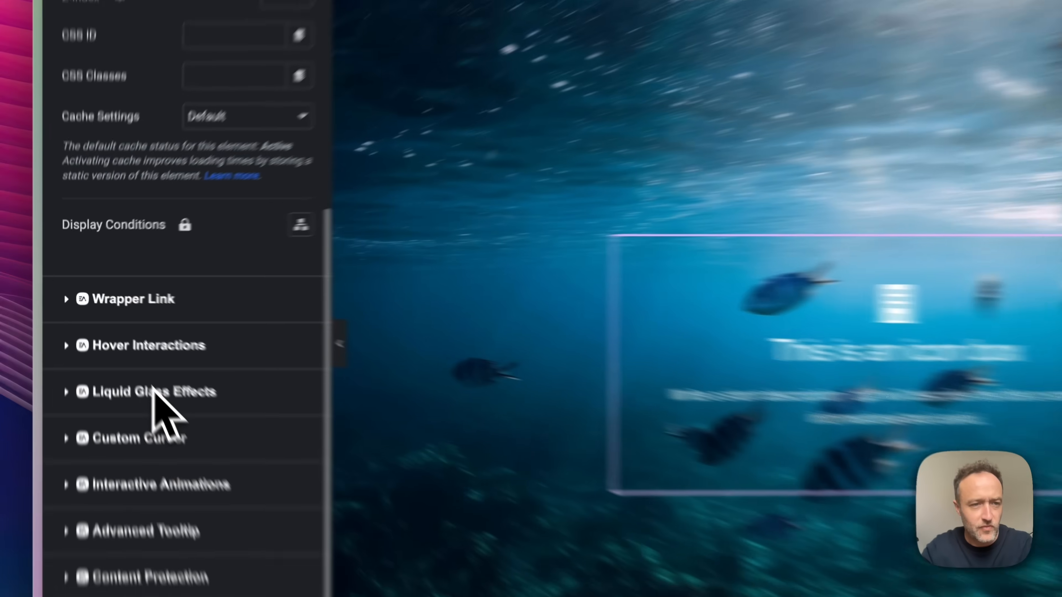
left_click(145, 391)
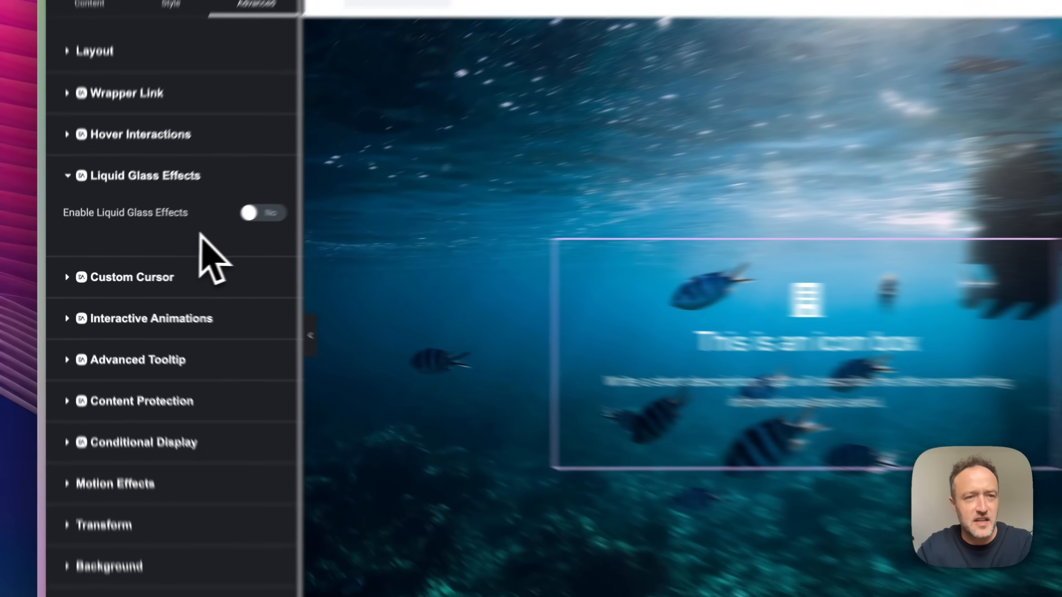
left_click(262, 212)
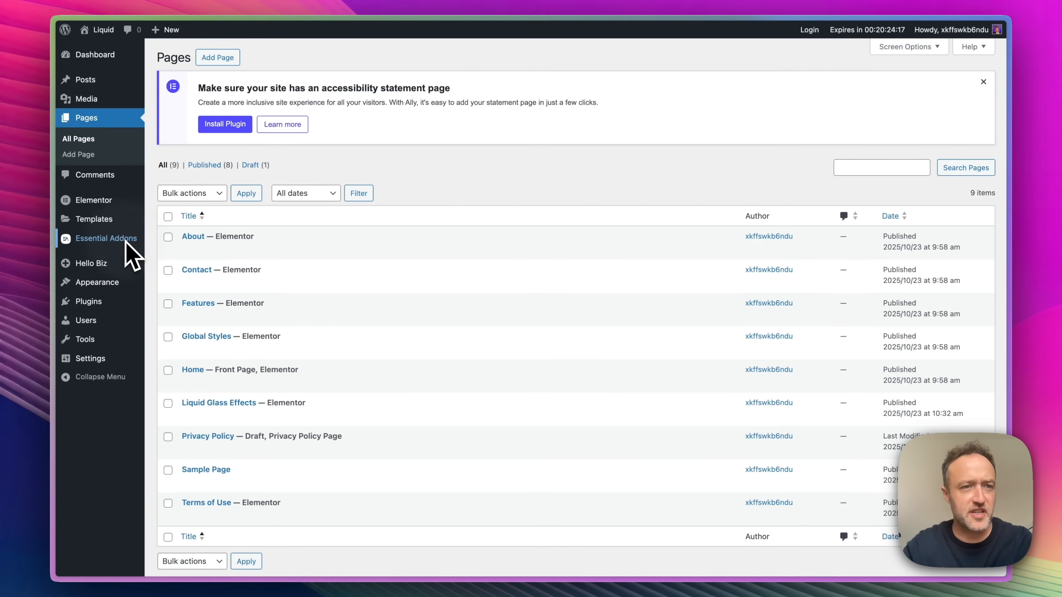
- Go to the Essential Addons dashboard and its Extensions settings
left_click(107, 238)
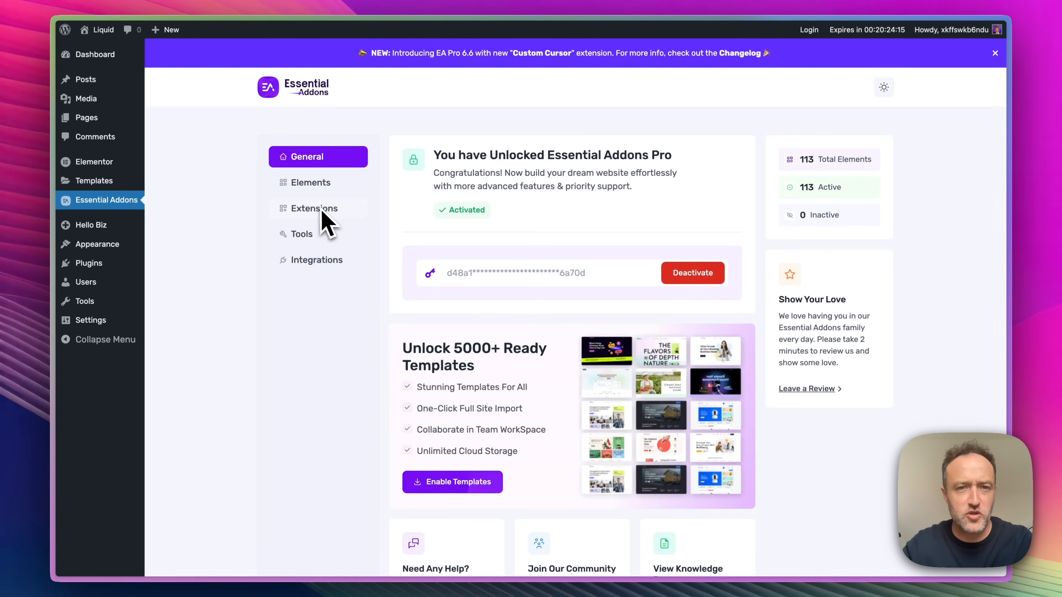
left_click(315, 208)
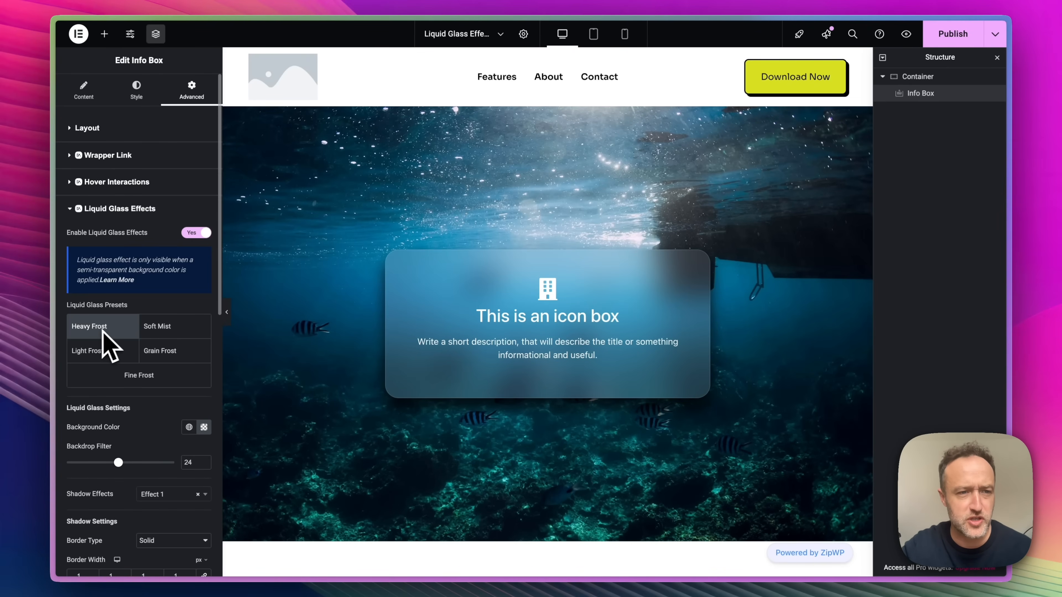
- Try Soft Mist, Light Frost and Grain Frost glass presets, adjusting the blur
left_click(157, 326)
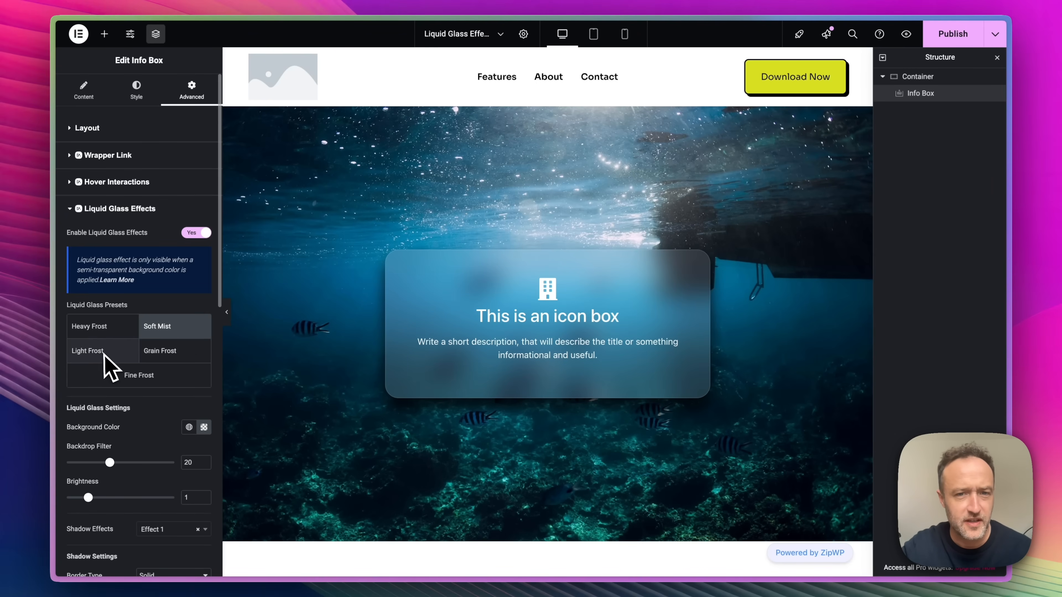
left_click(87, 350)
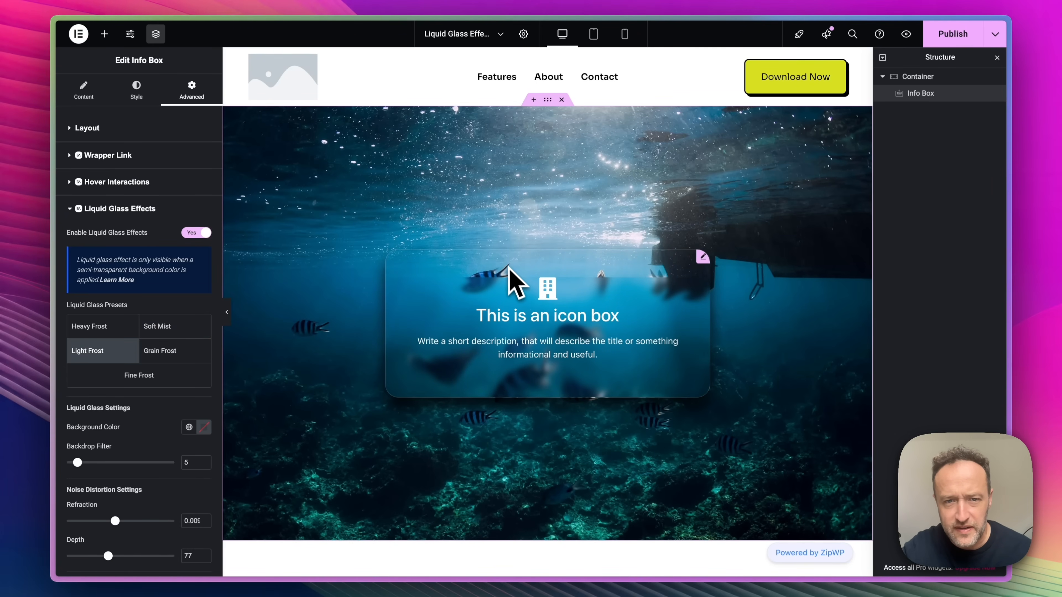
left_click_drag(78, 462, 107, 462)
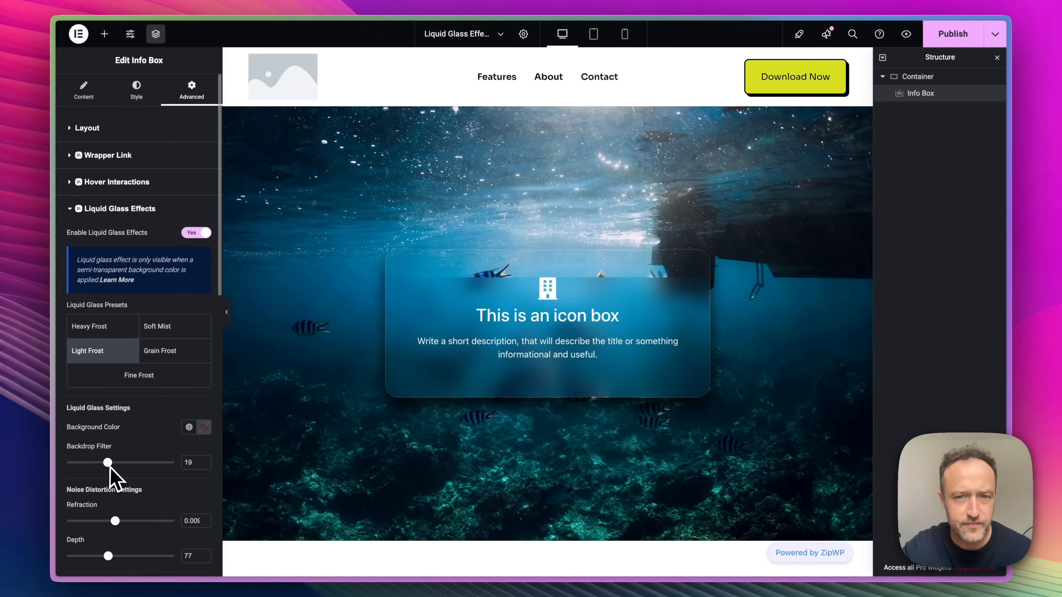
left_click_drag(107, 462, 90, 462)
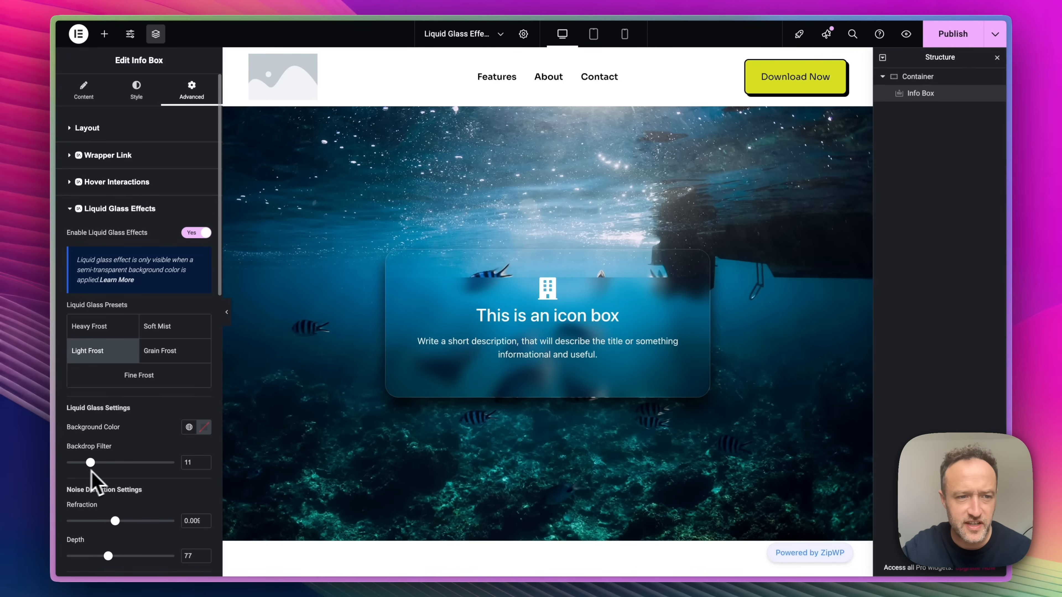
left_click(174, 351)
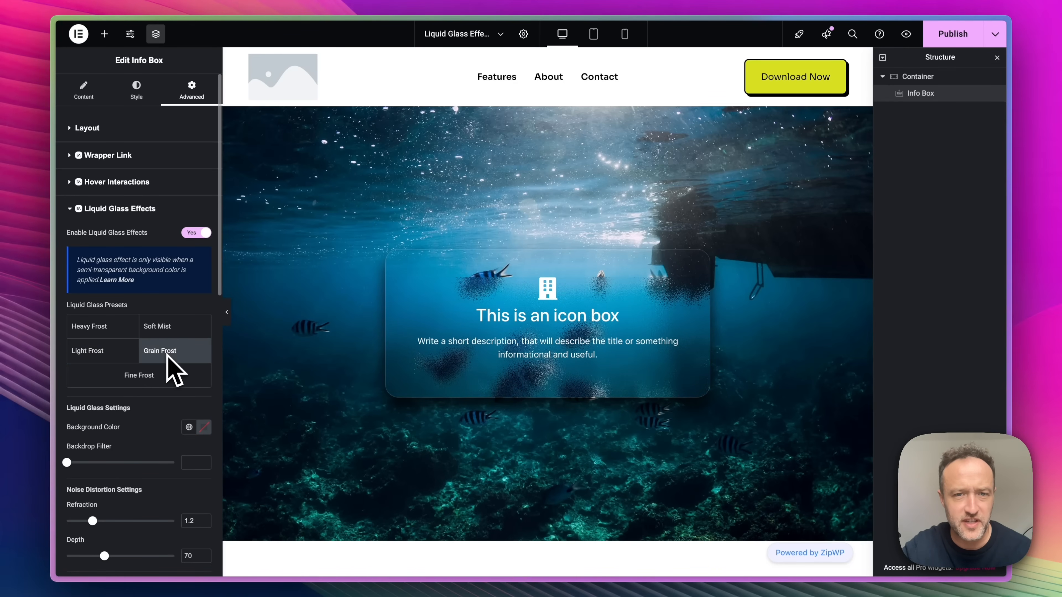
left_click_drag(66, 462, 87, 463)
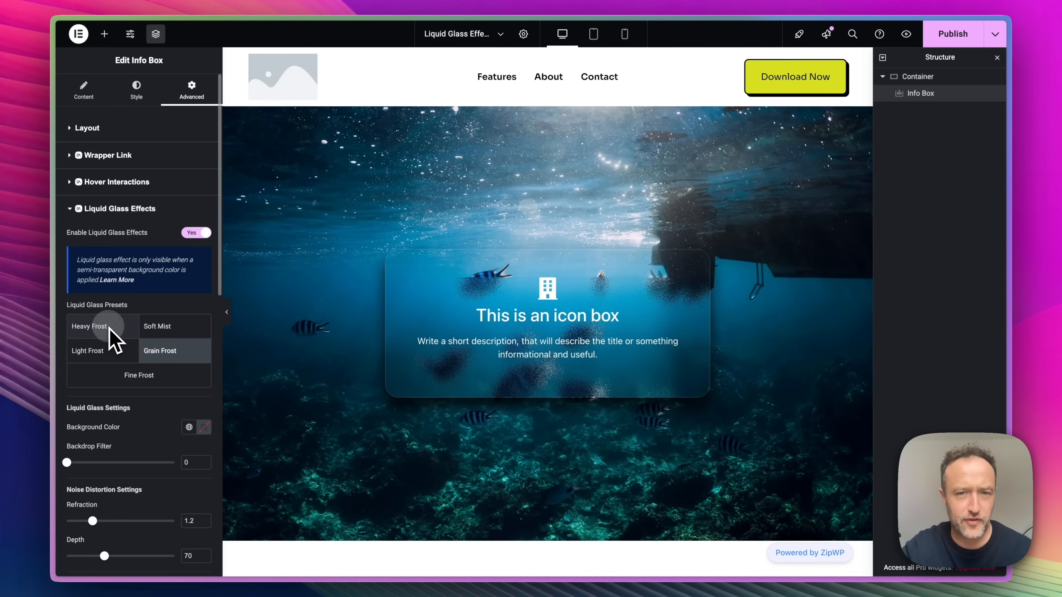
- Compare Heavy Frost and Fine Frost, then keep the Heavy Frost preset
left_click(90, 325)
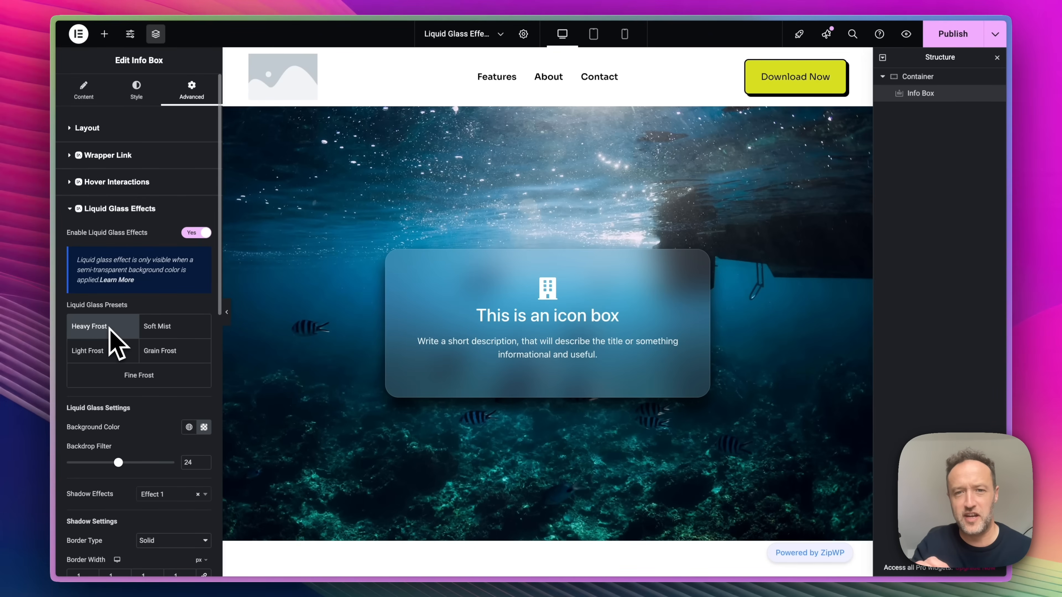
mouse_move(144, 350)
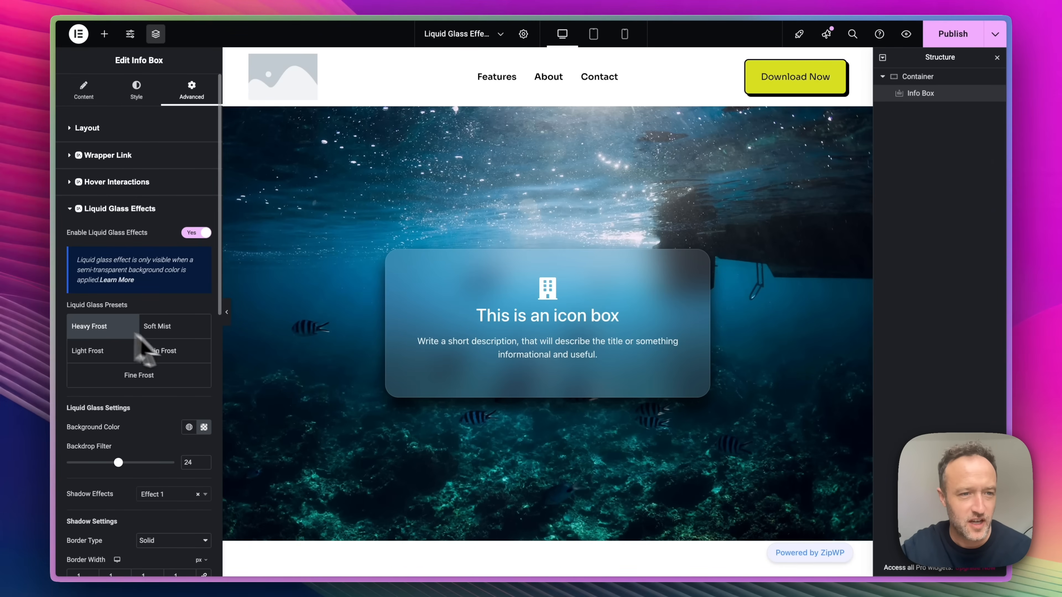
left_click(139, 375)
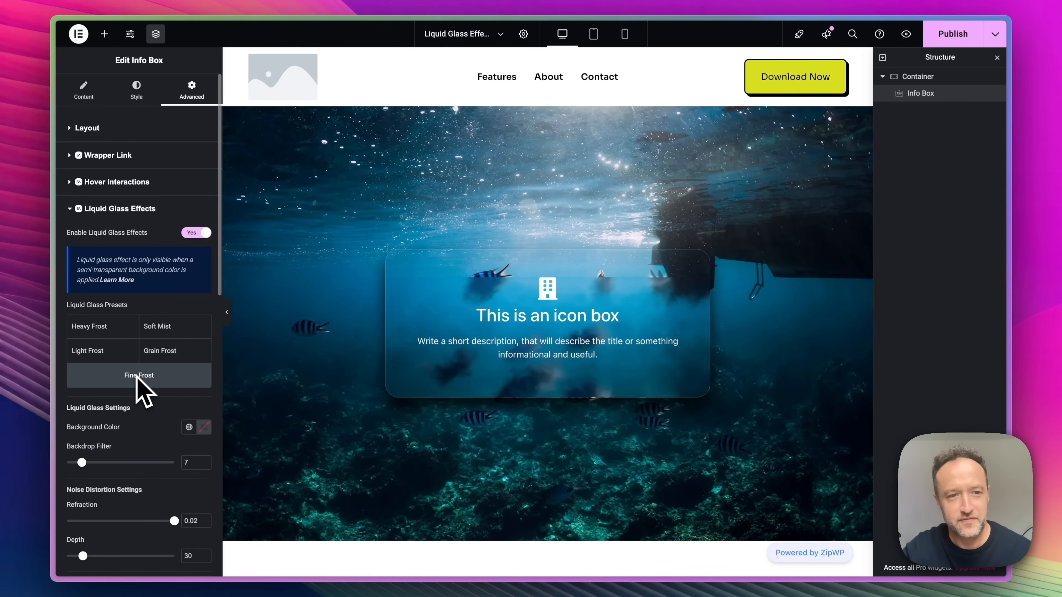
left_click(88, 327)
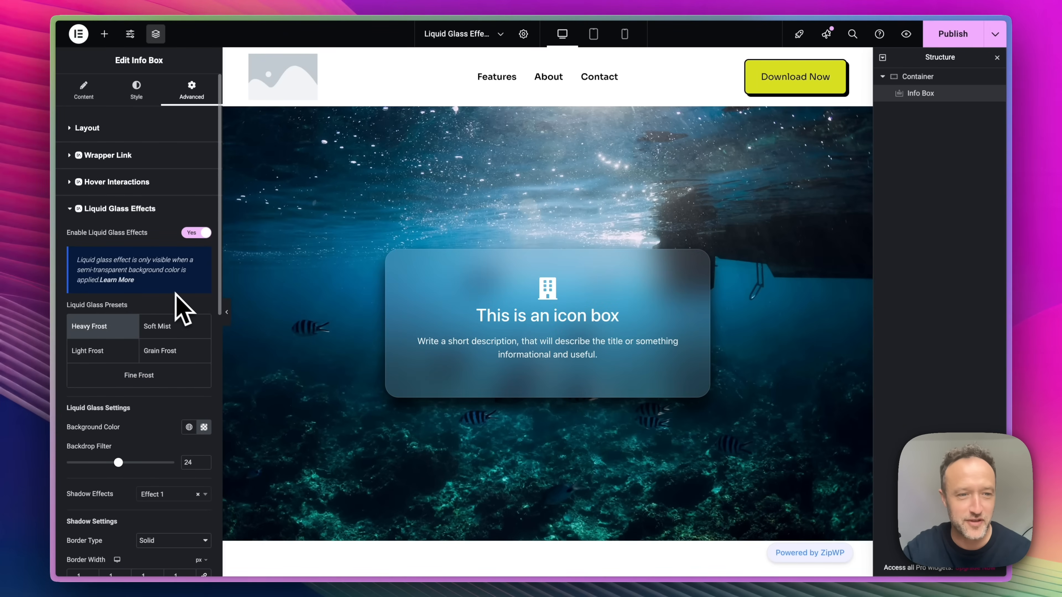
- Try glass shadow Effect 4, then apply Effect 3 for a glowing edge
scroll("down", 3)
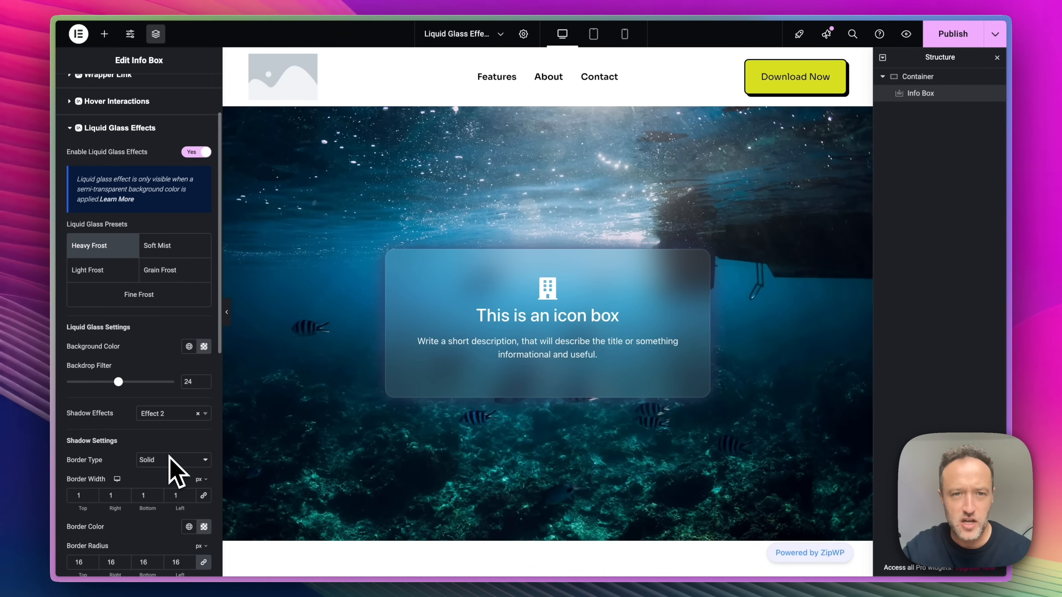
left_click(172, 413)
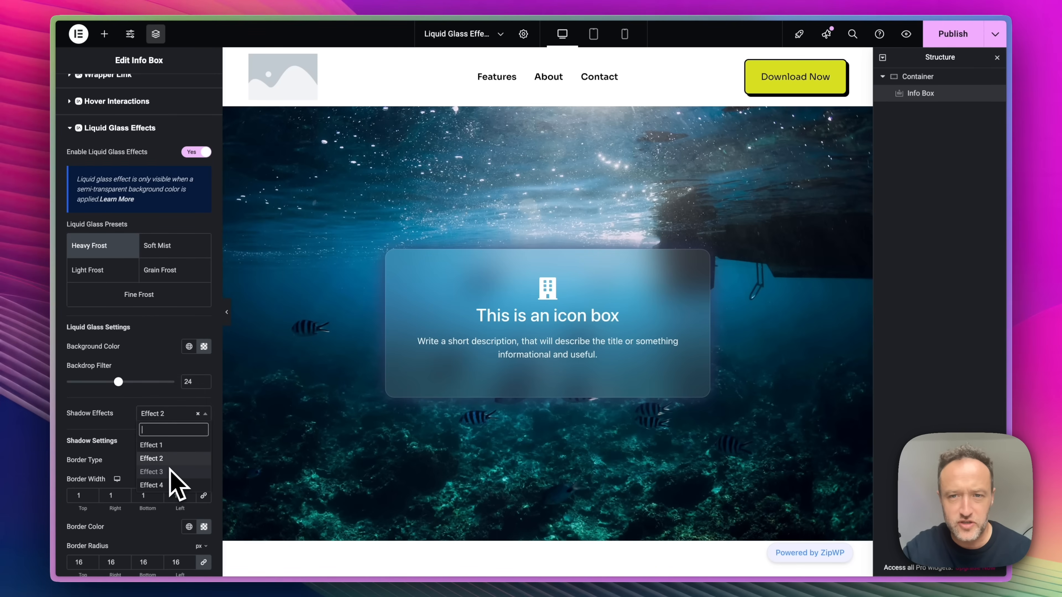
left_click(151, 485)
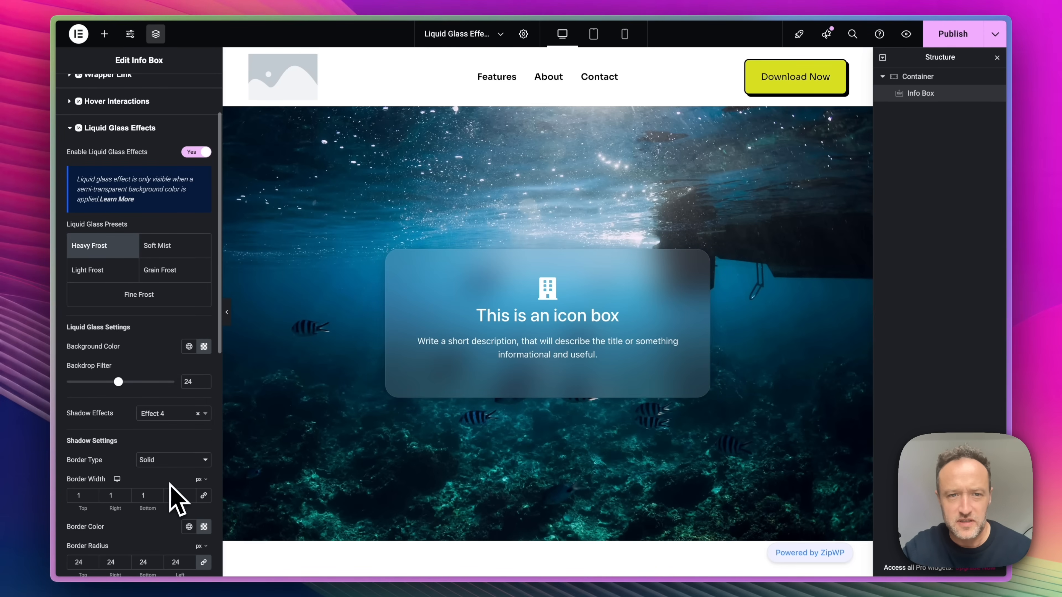
left_click(169, 413)
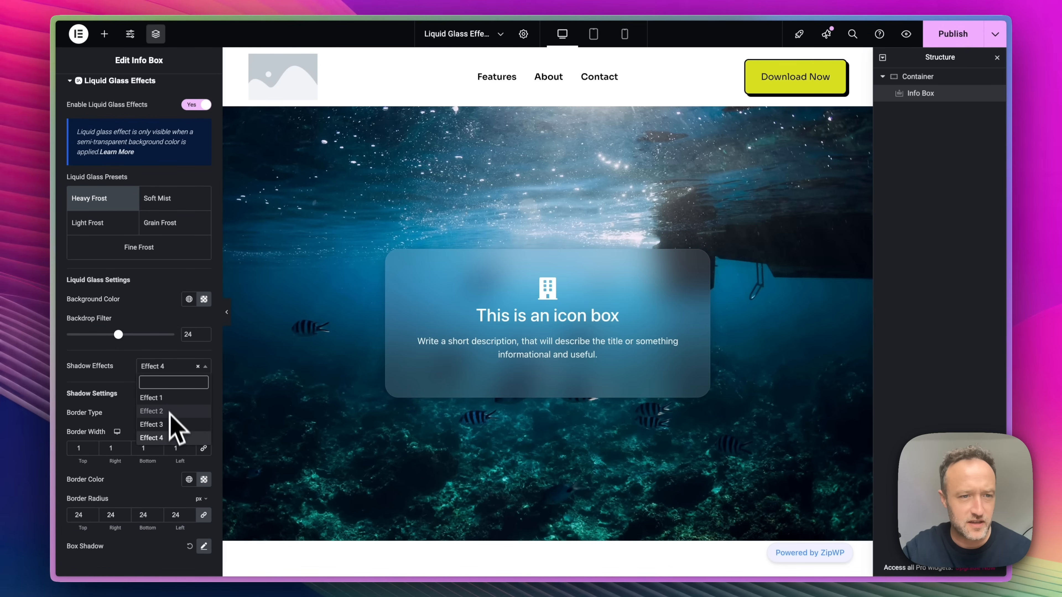
left_click(151, 425)
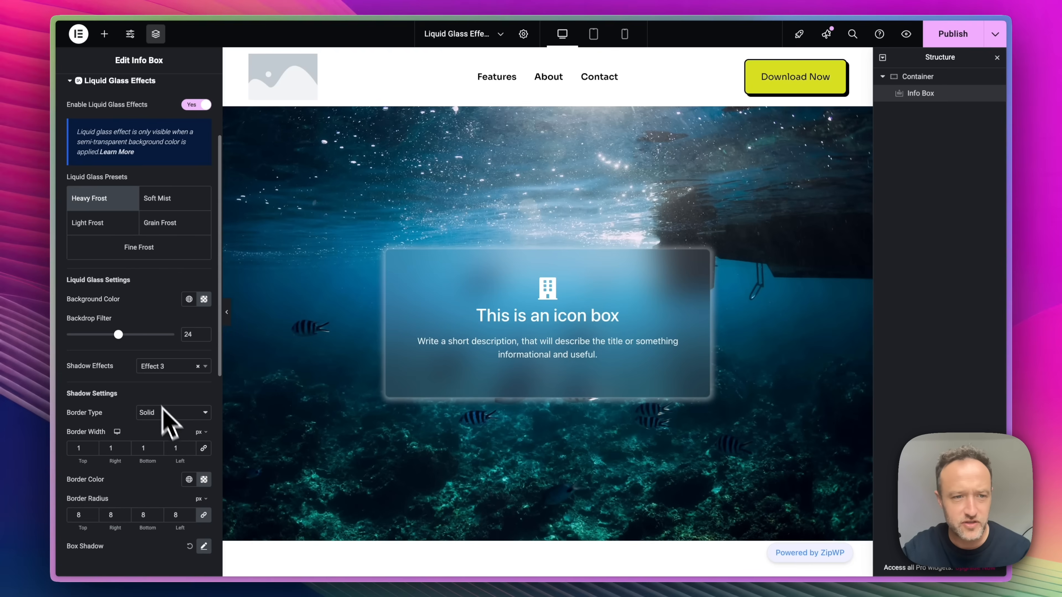
scroll("down", 3)
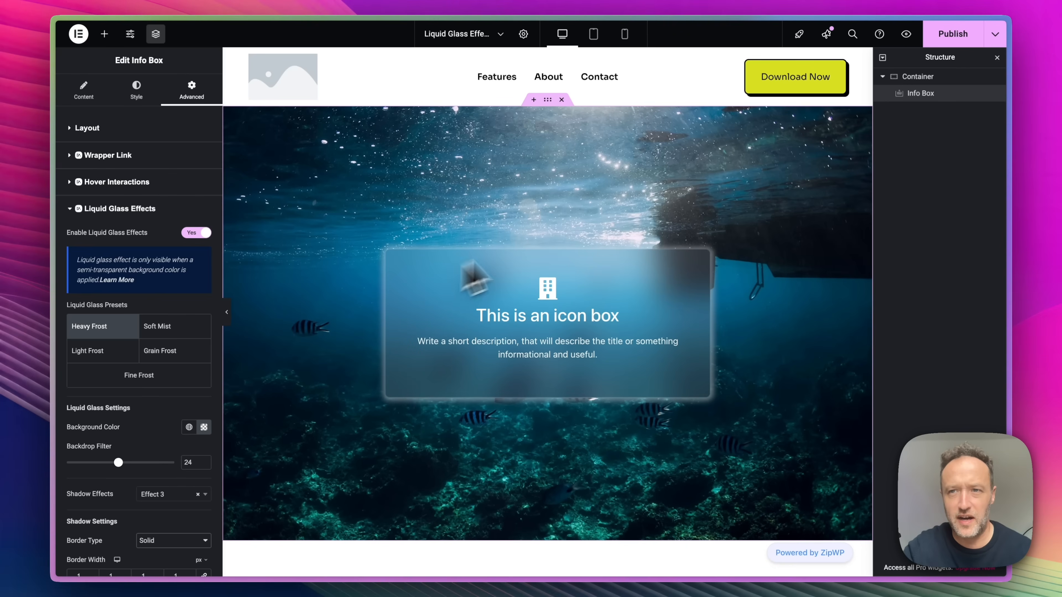
- Show the 'Click Me!' button in the info box and enable its liquid glass effect
left_click(83, 90)
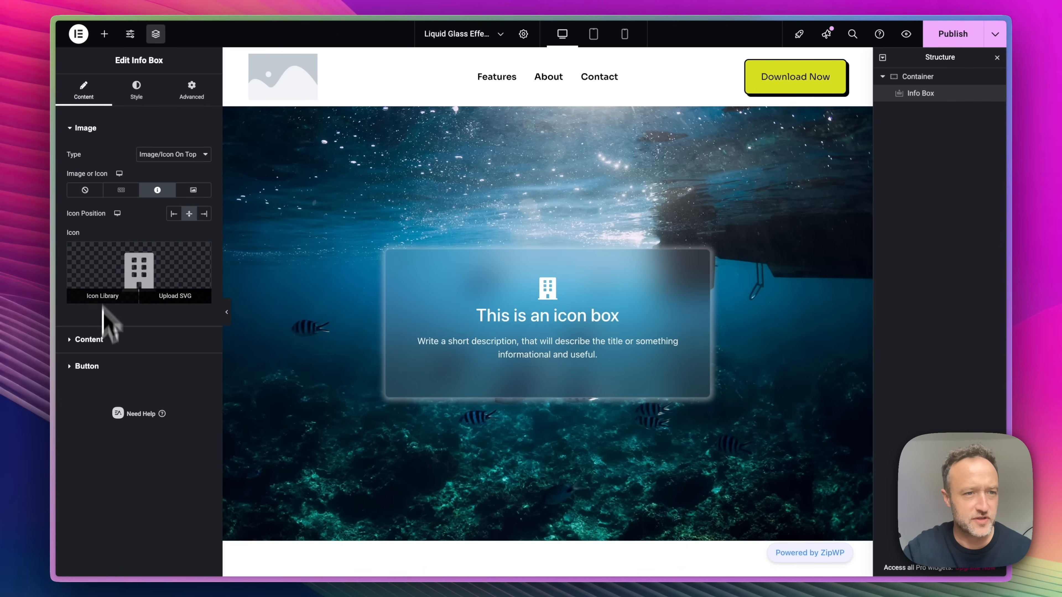
left_click(86, 181)
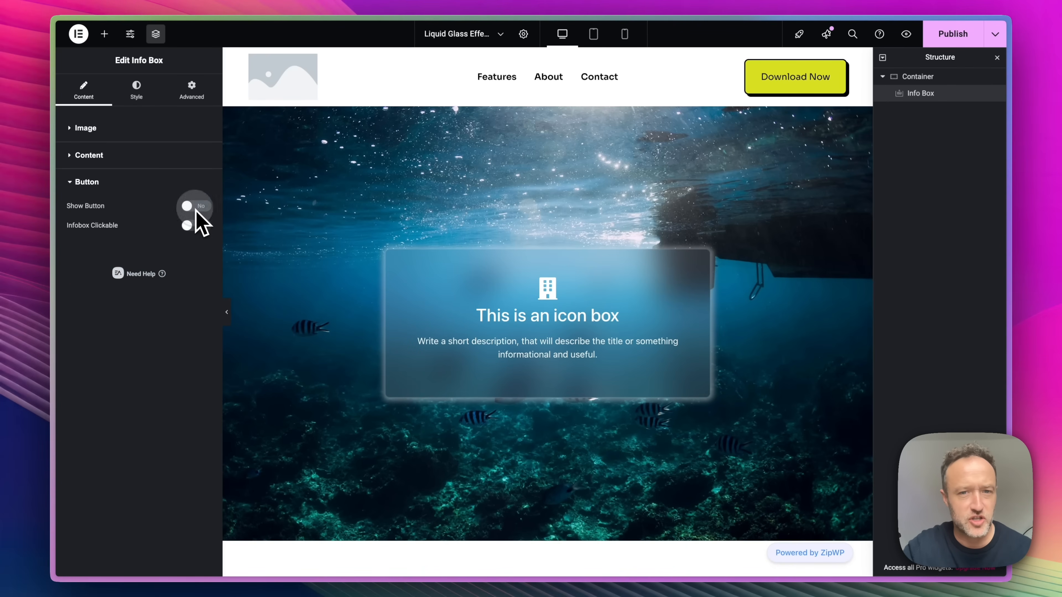
left_click(195, 205)
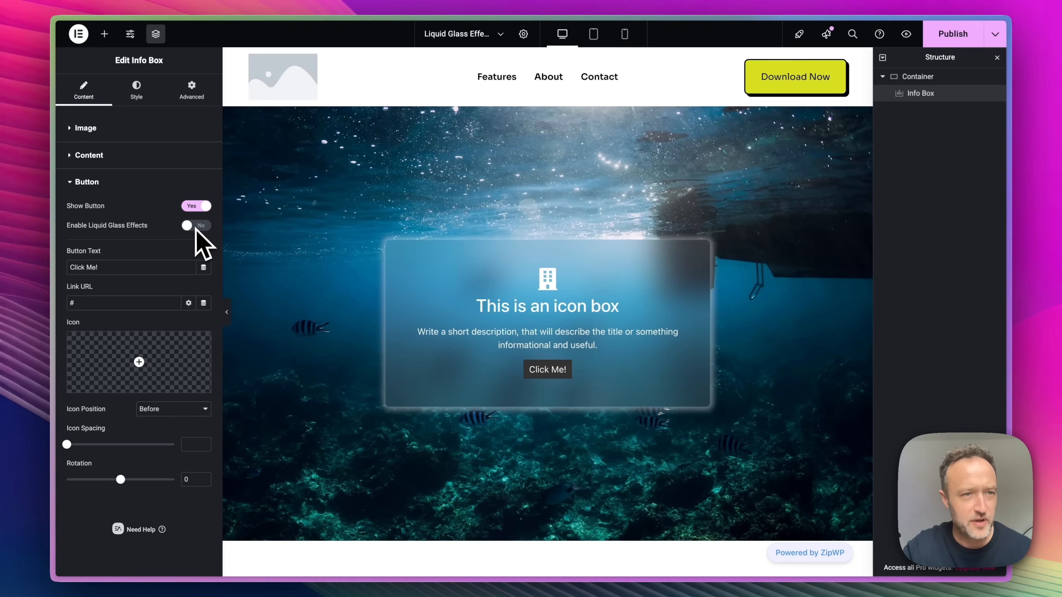
left_click(196, 226)
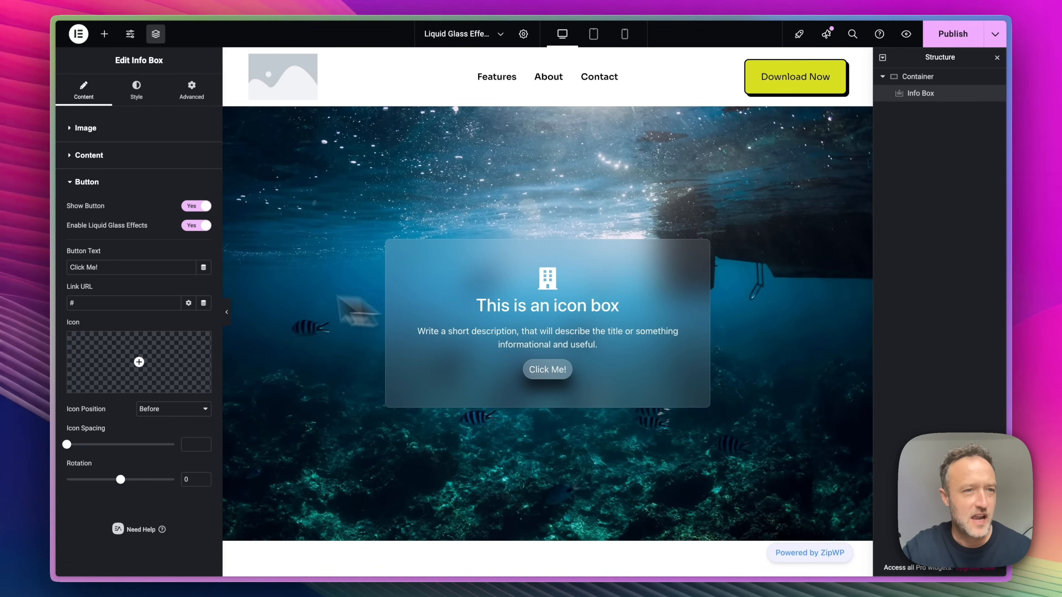
mouse_move(165, 254)
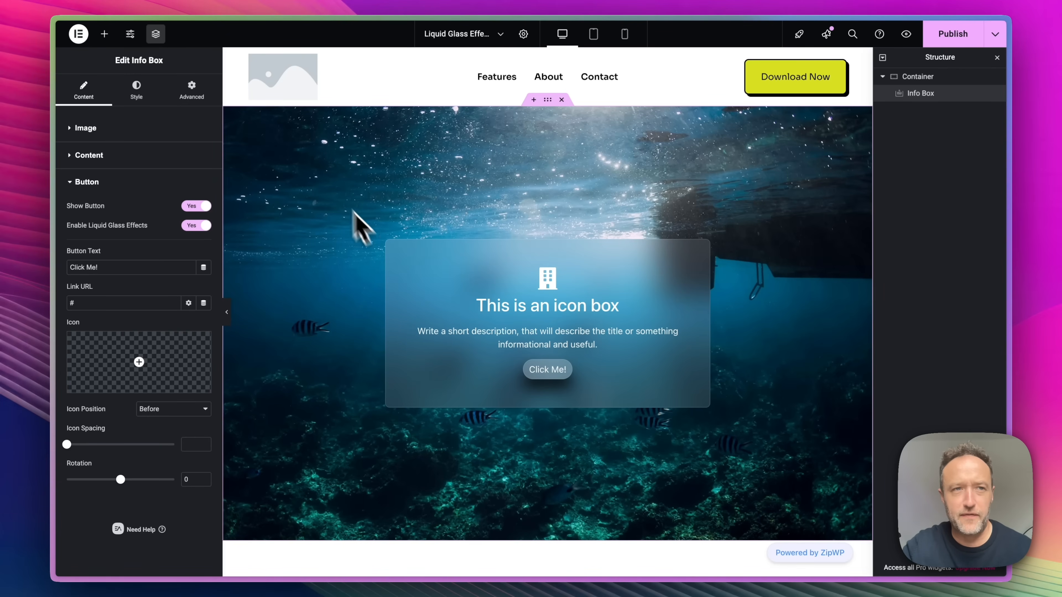
- Add a Heading widget into the underwater container beneath the Info Box and select it
left_click(103, 33)
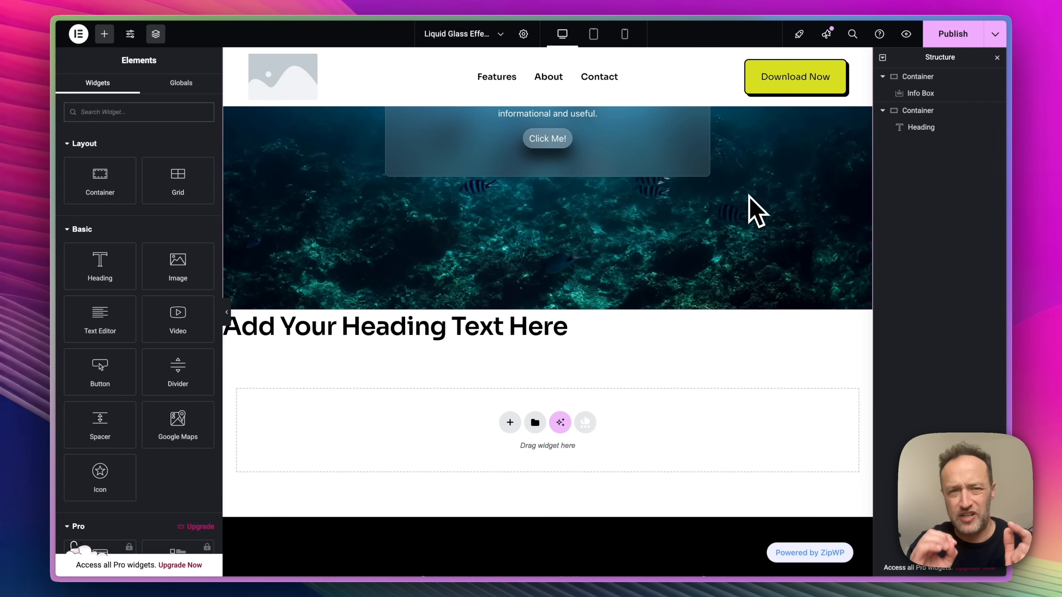
scroll("up", 3)
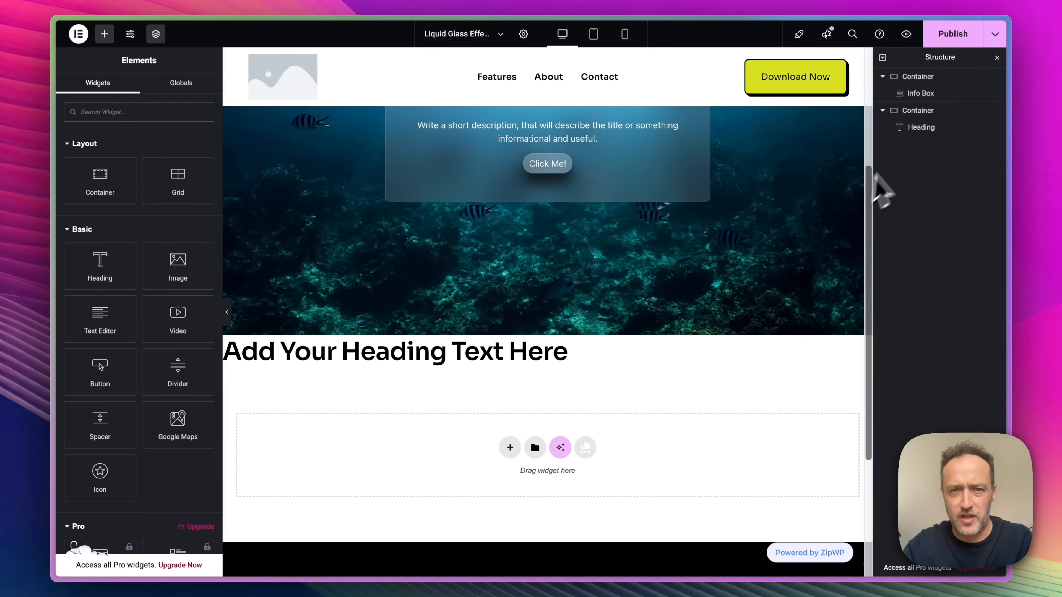
left_click(920, 102)
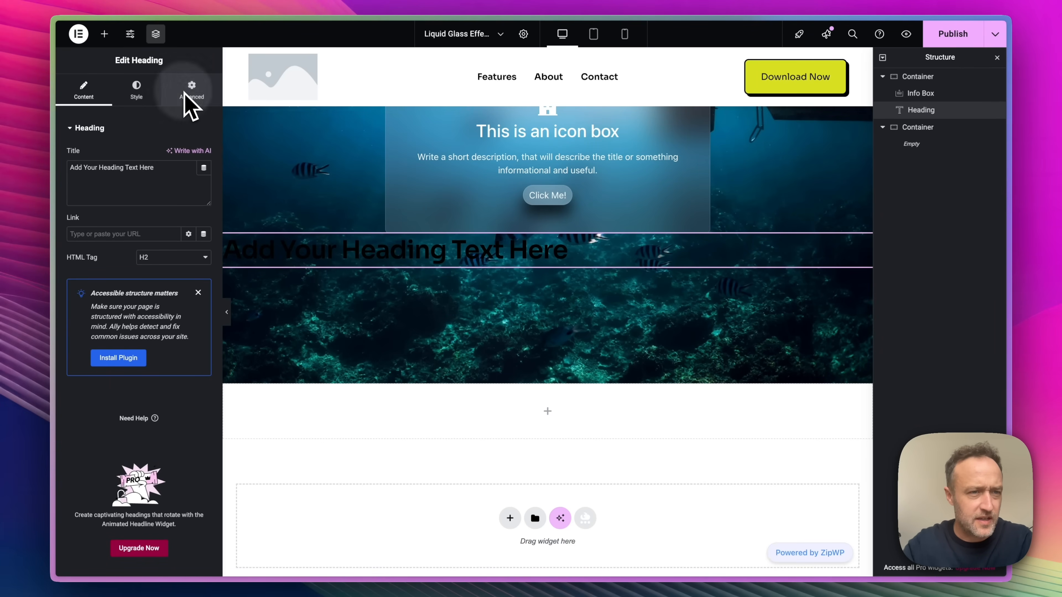
- Set the heading's Align Self to Center and enable Liquid Glass Effects
left_click(191, 90)
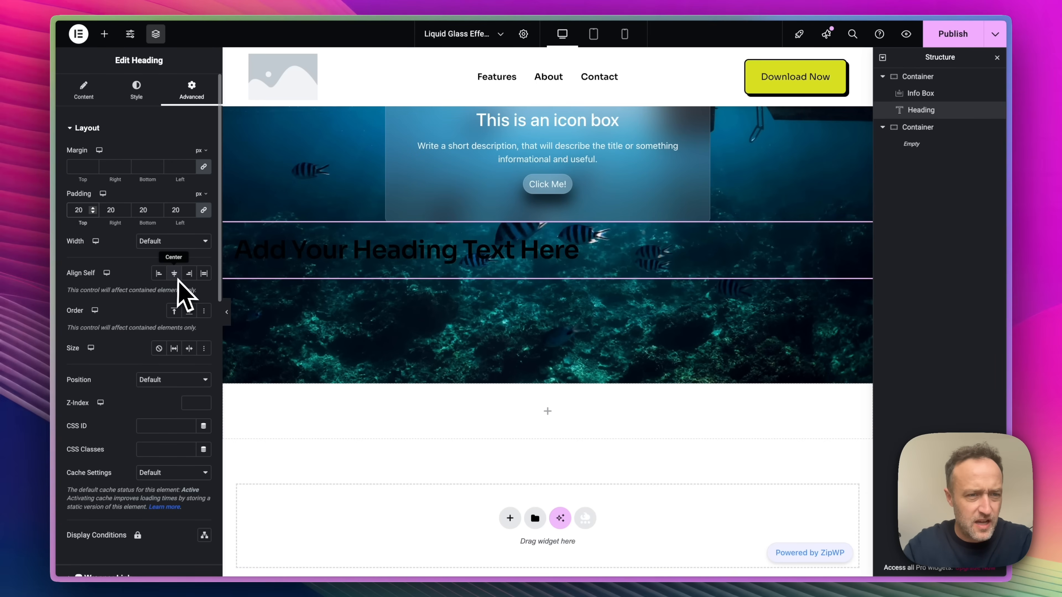
left_click(173, 273)
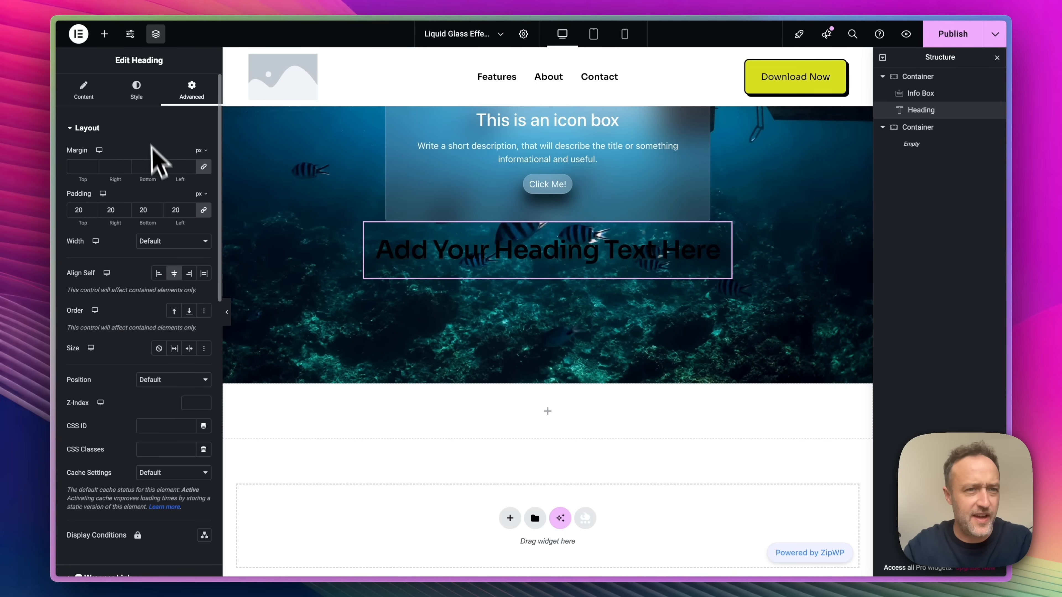
scroll("down", 3)
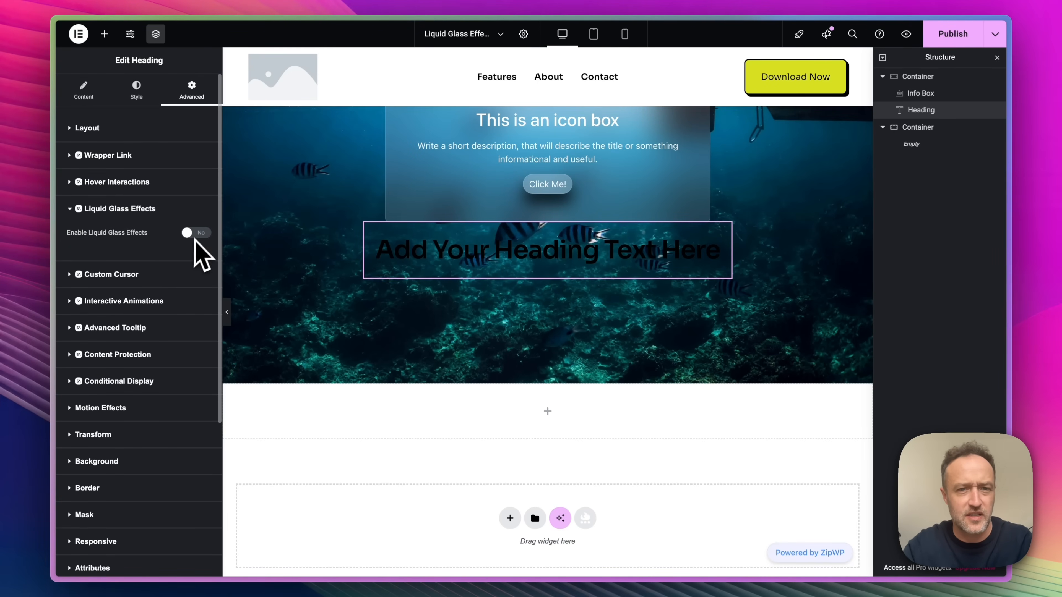
left_click(196, 232)
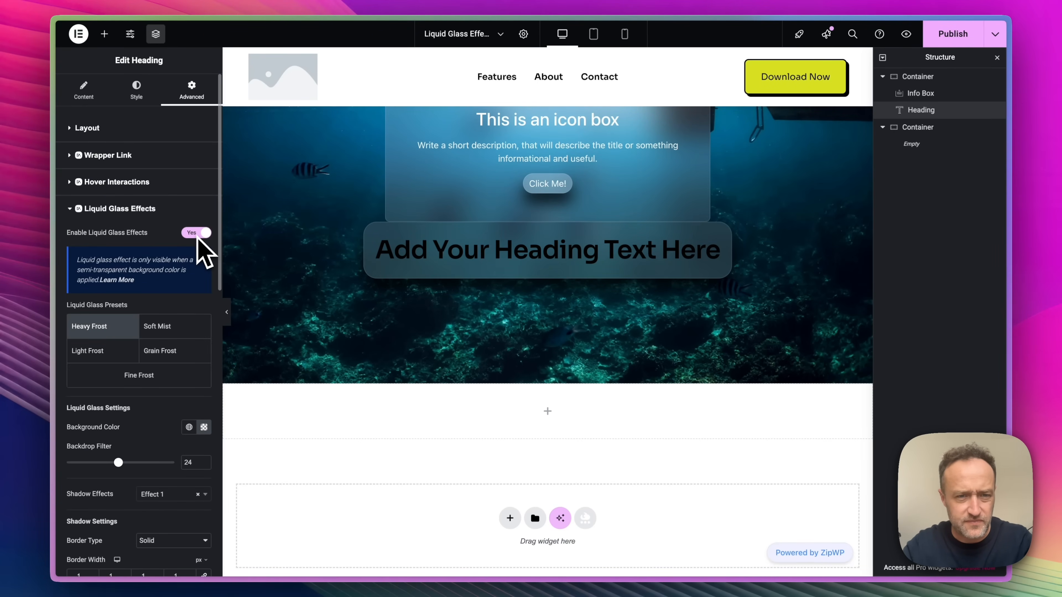
- Set the heading text colour to white
left_click(136, 89)
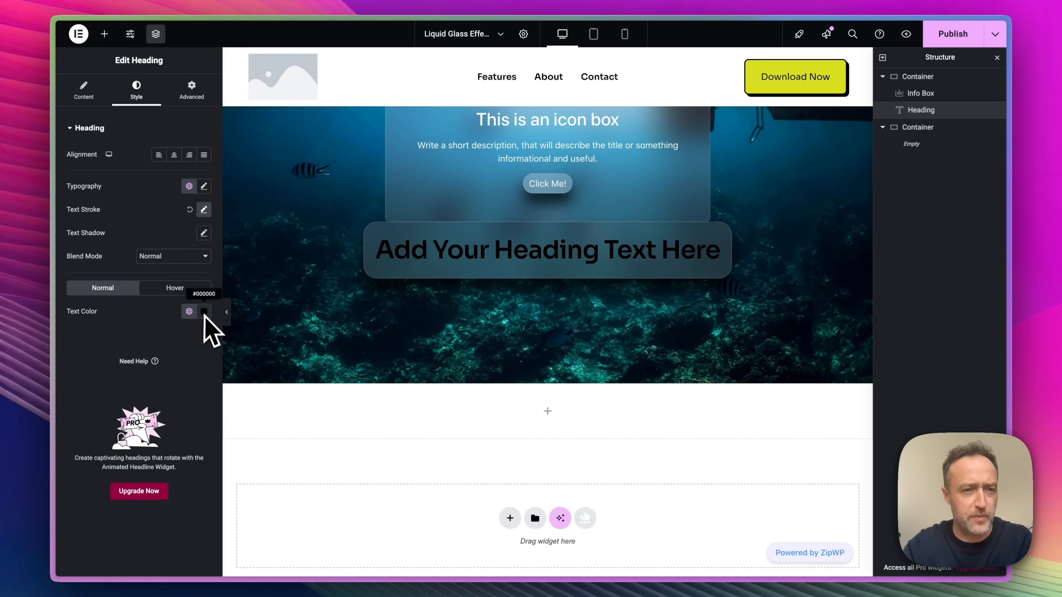
left_click(203, 312)
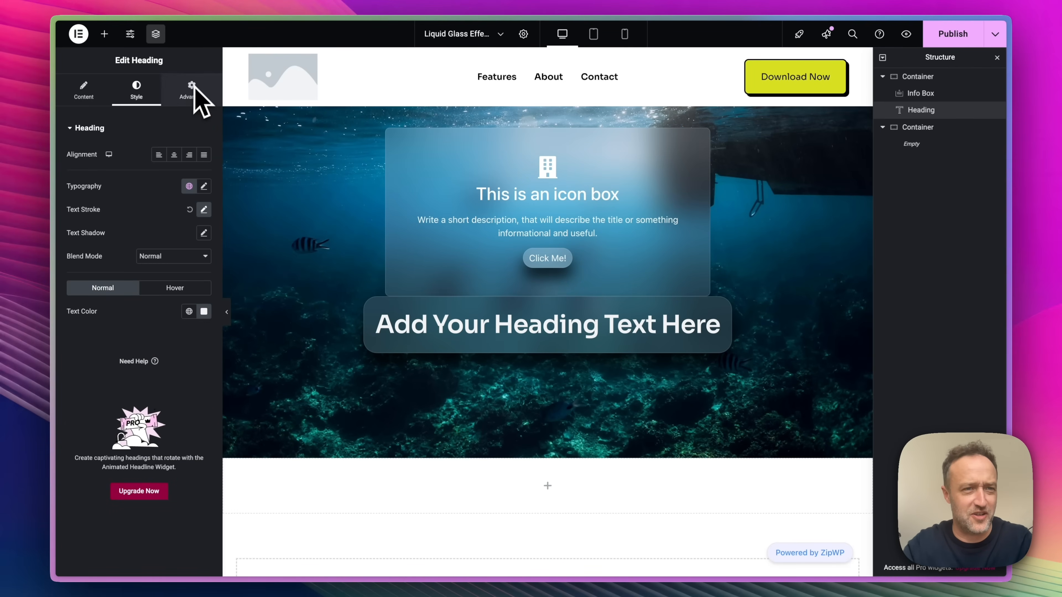
left_click(190, 88)
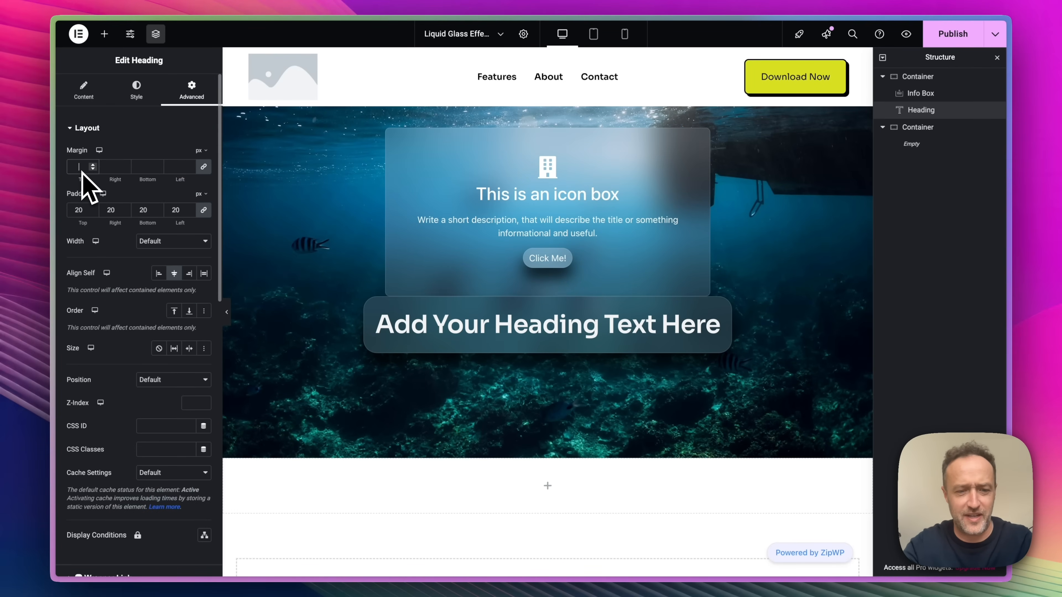